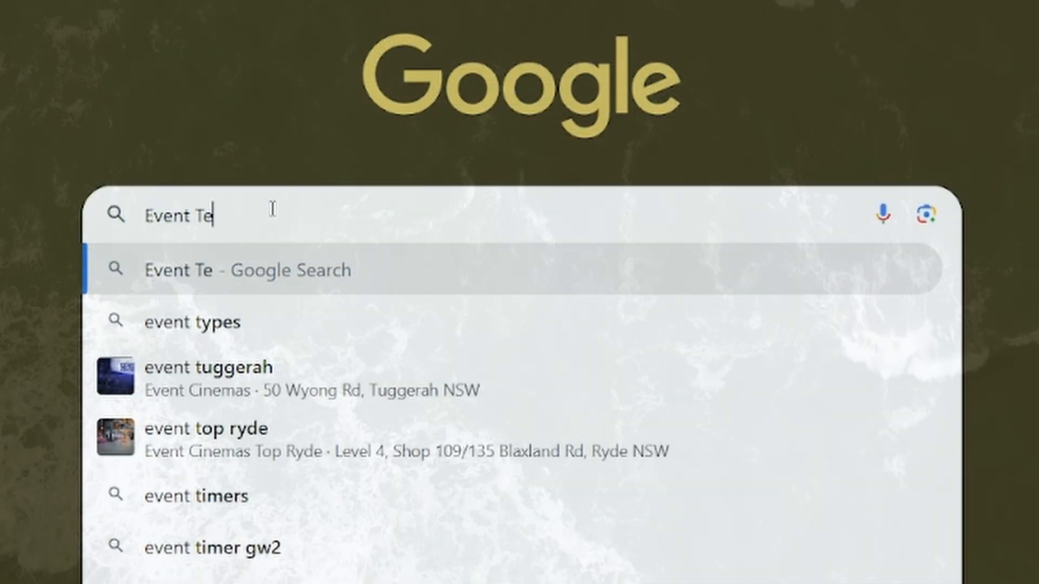
Search Google for 'Event Template Roblox Shirt'.
text(mplate)
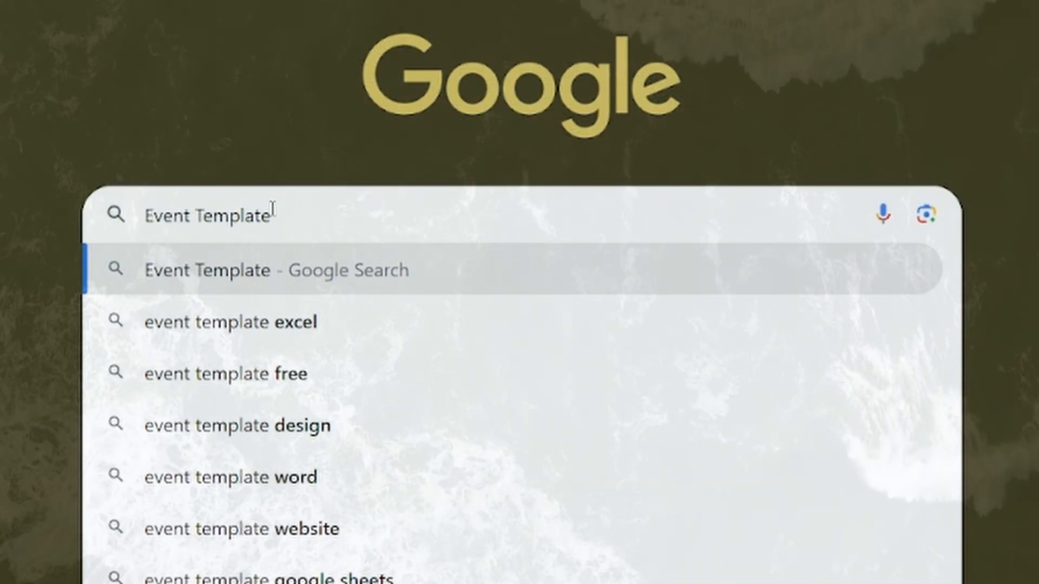
text(Roblox Shi)
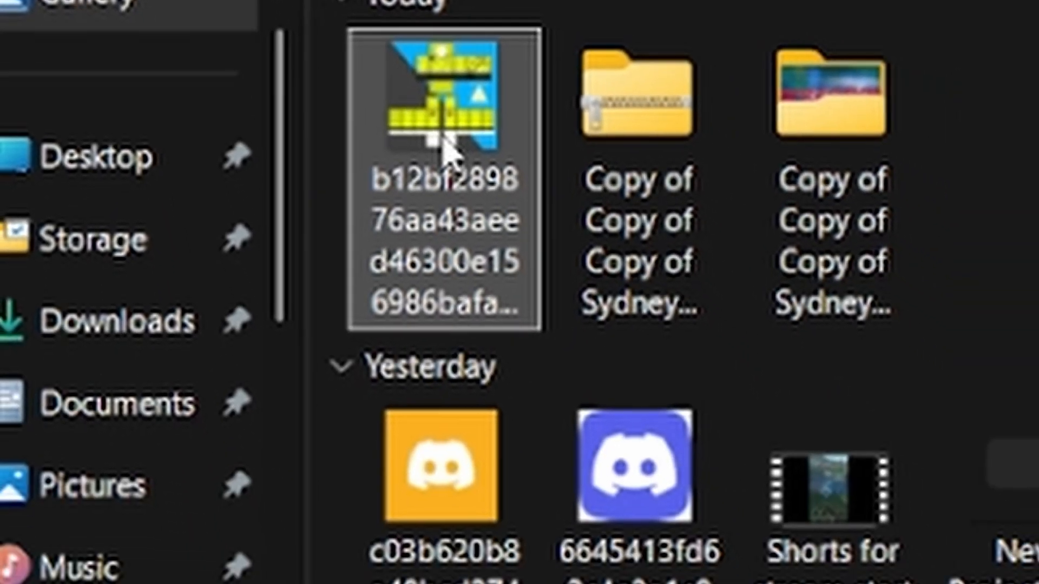
Open the downloaded hi-vis yellow shirt template image from today's files.
double_click(444, 96)
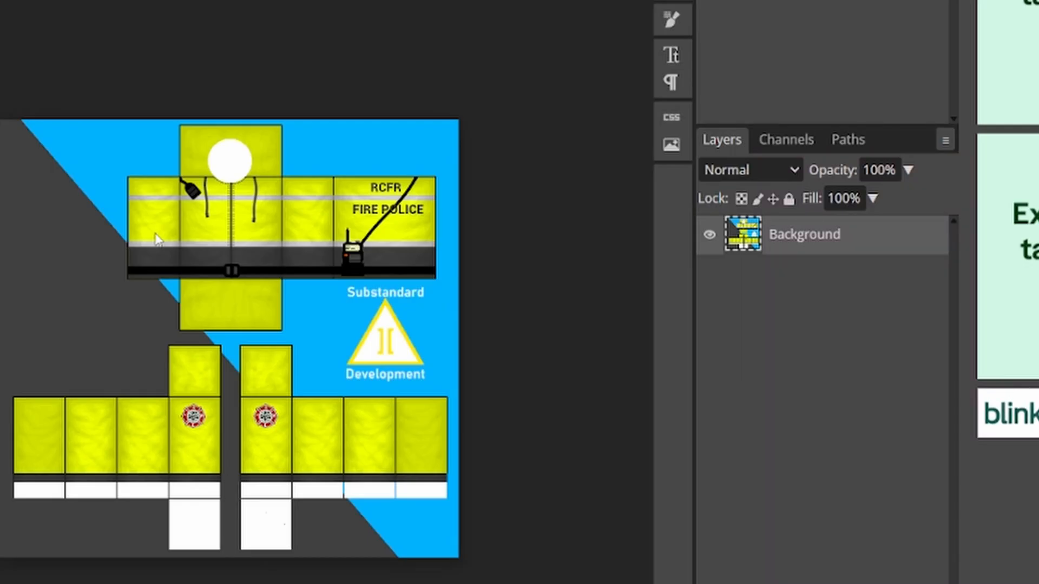
mouse_move(275, 438)
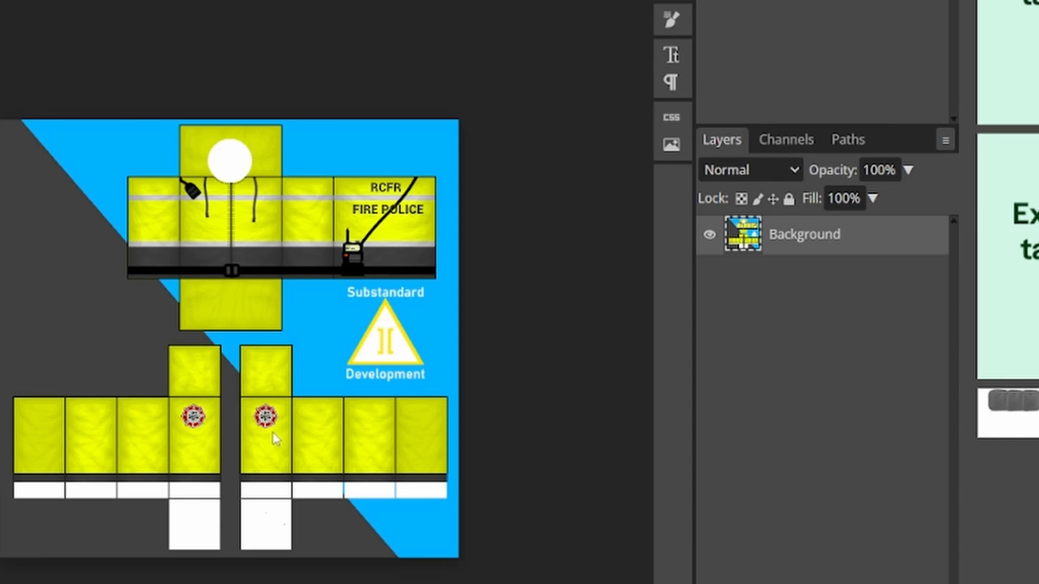
mouse_move(259, 355)
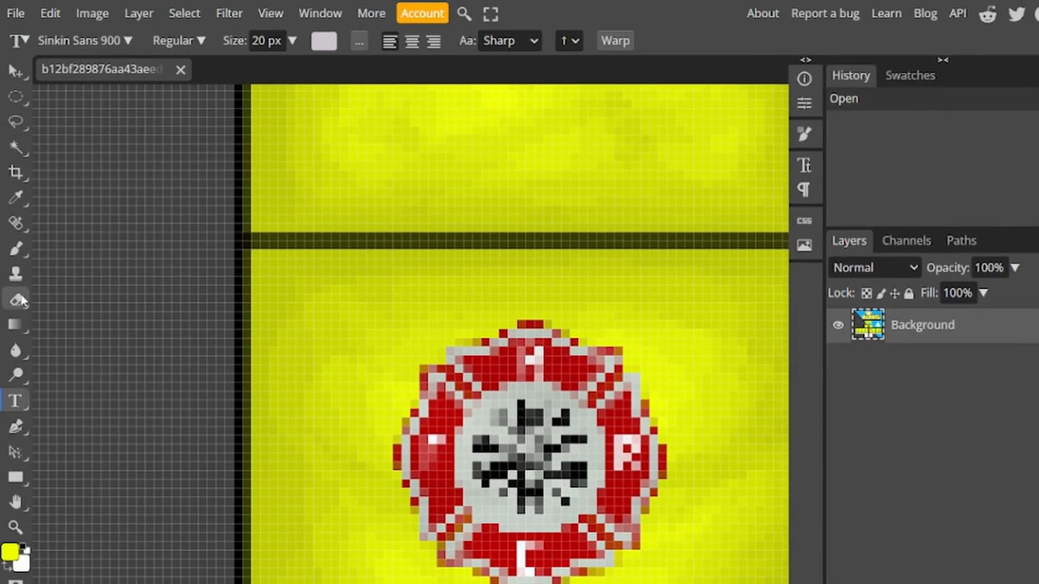
Sample the shirt's yellow with the Eyedropper and brush it over the old emblem and lettering.
click(16, 197)
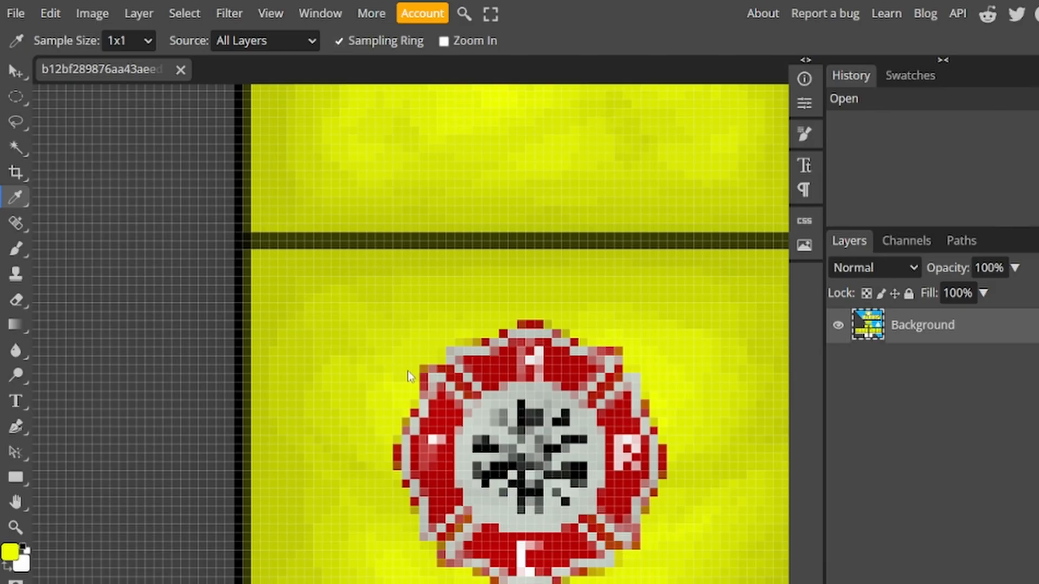
mouse_move(402, 406)
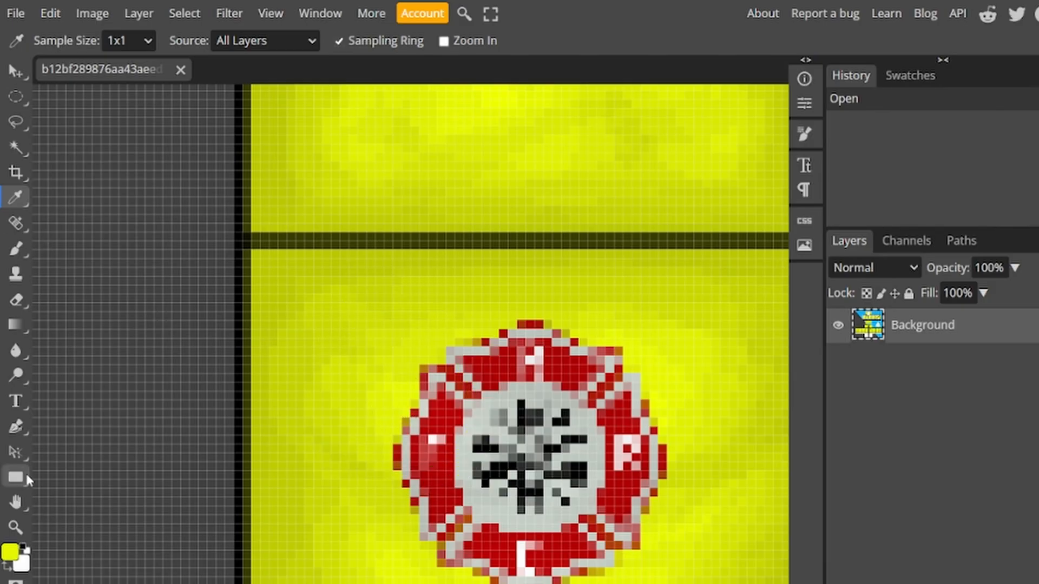
click(16, 250)
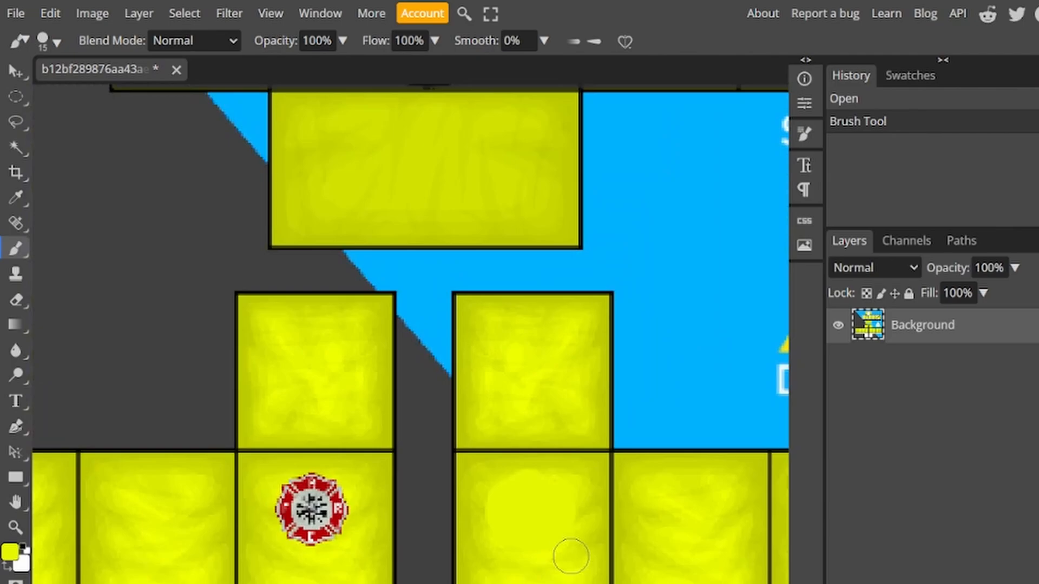
mouse_move(550, 485)
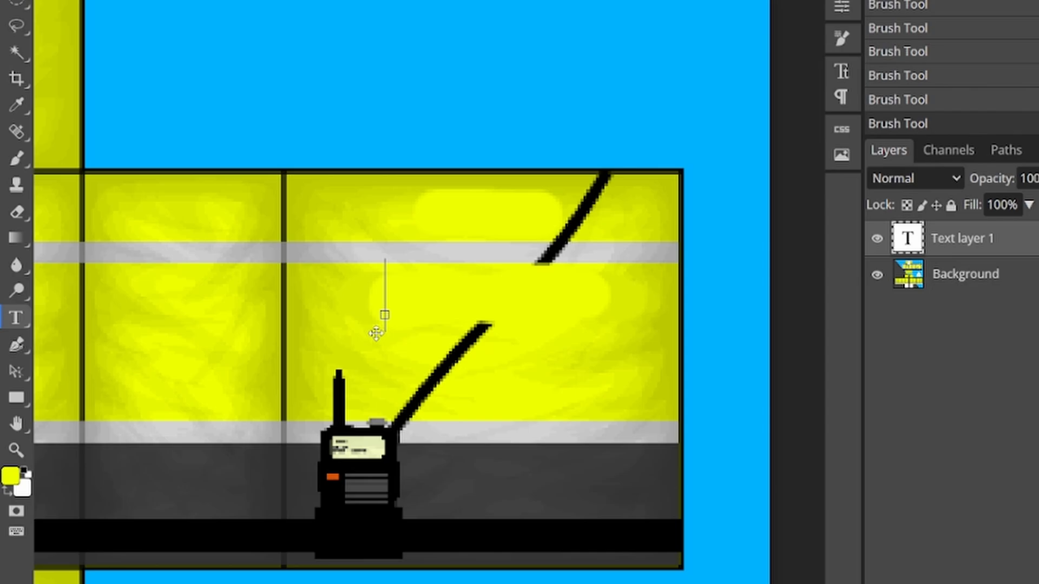
Add an 'Event Team' text layer on the chest panel and bring up its Layer Style options.
text(Evn)
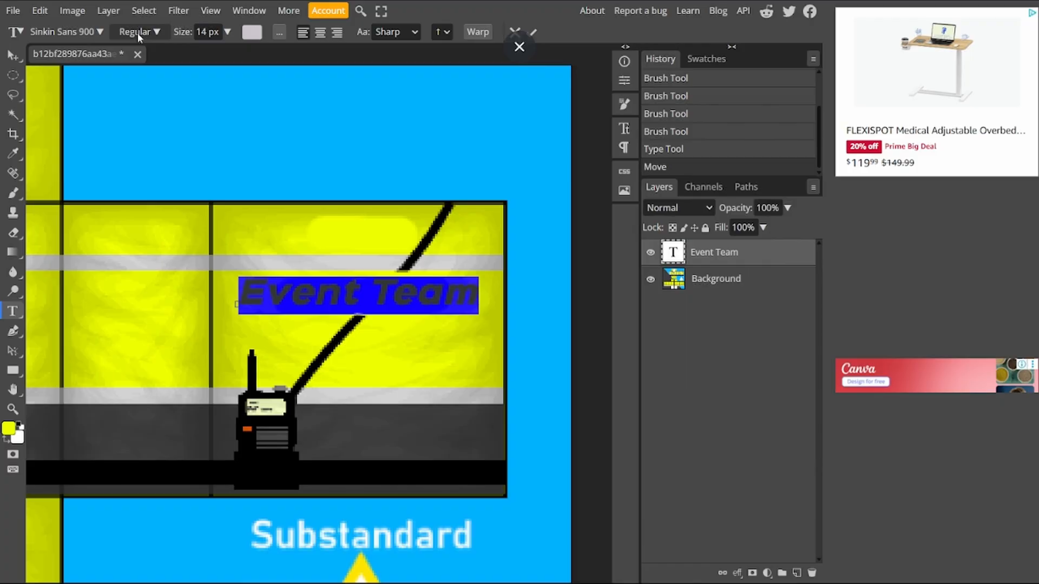
click(109, 10)
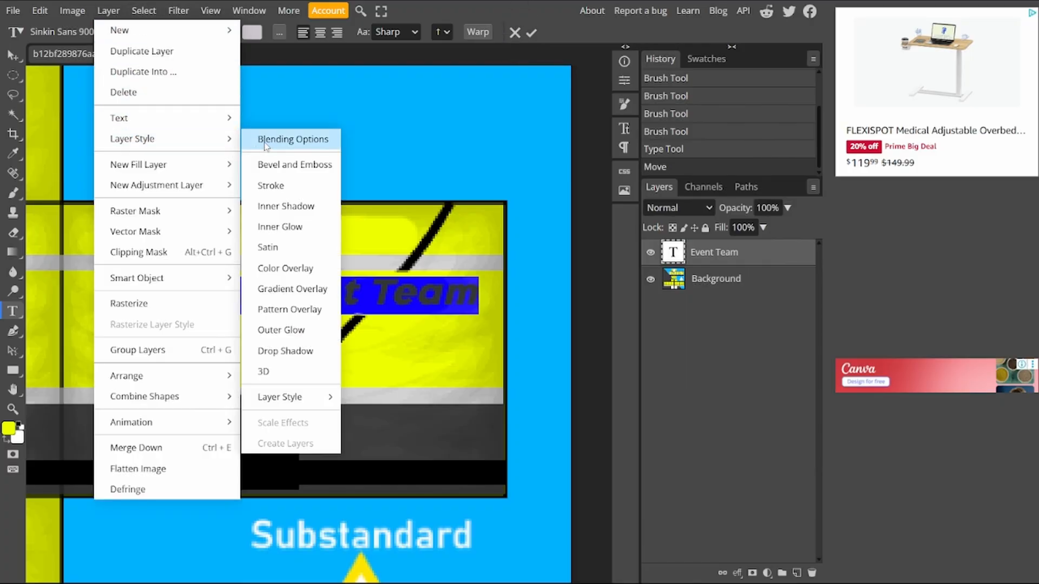
Style the Event Team text with a white outside stroke and a black colour overlay.
click(291, 140)
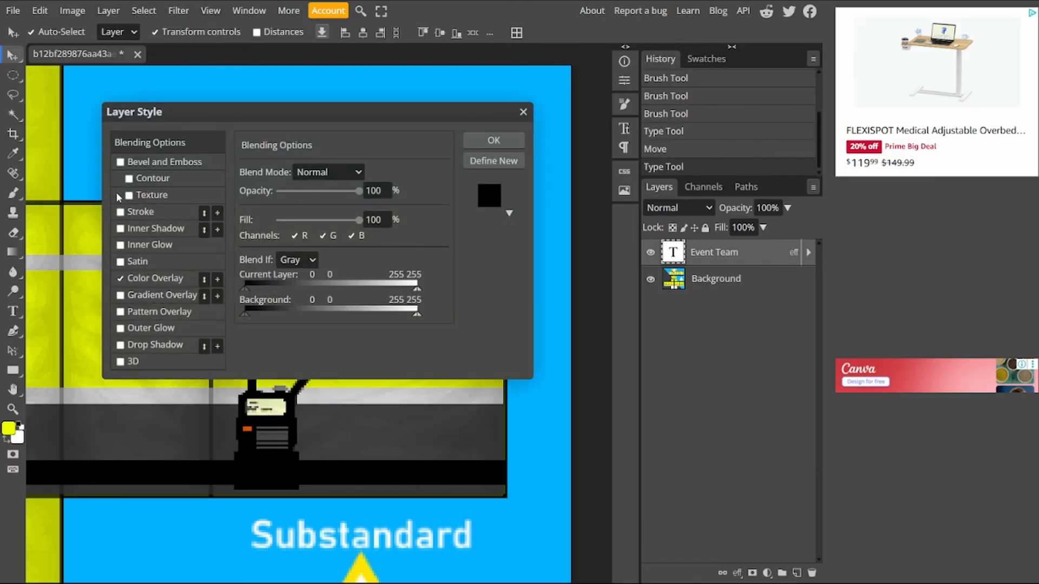
click(119, 210)
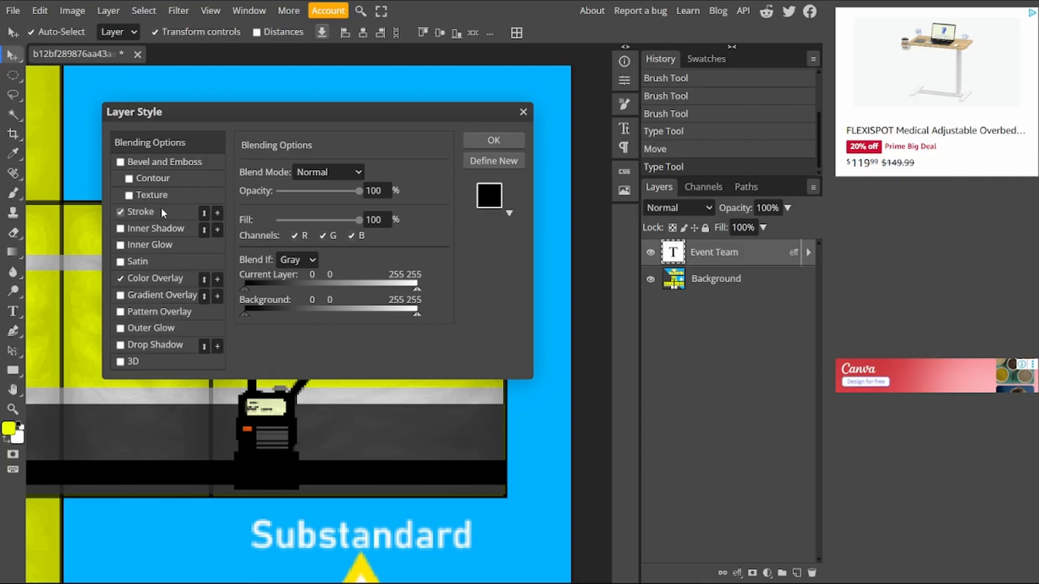
click(141, 211)
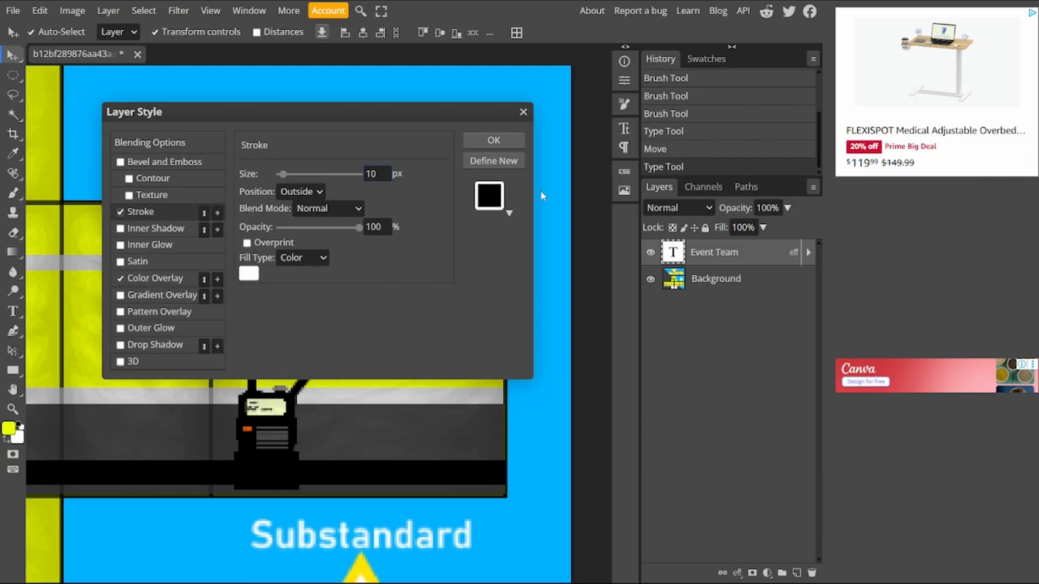
click(156, 278)
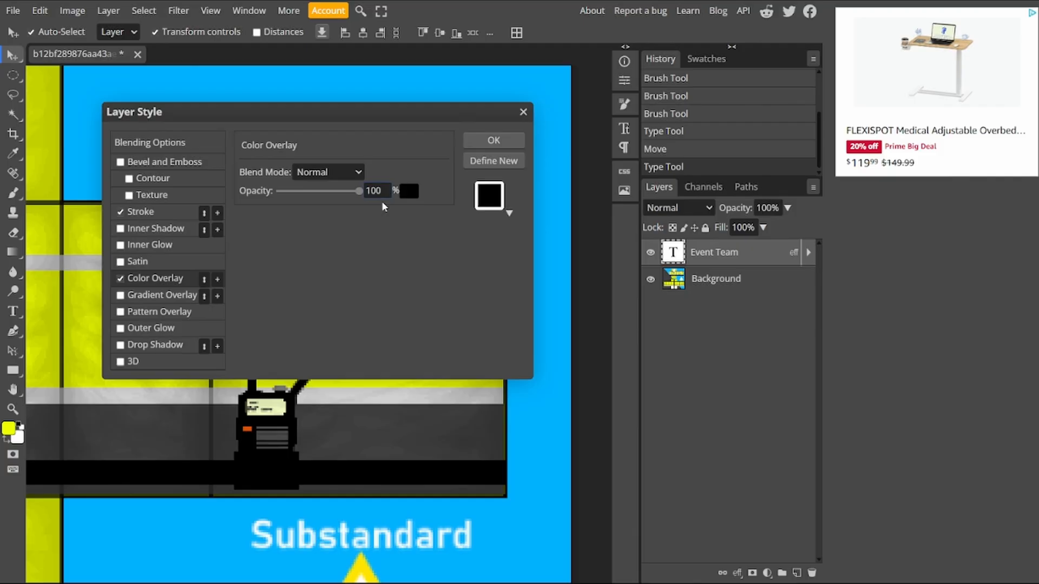
click(494, 139)
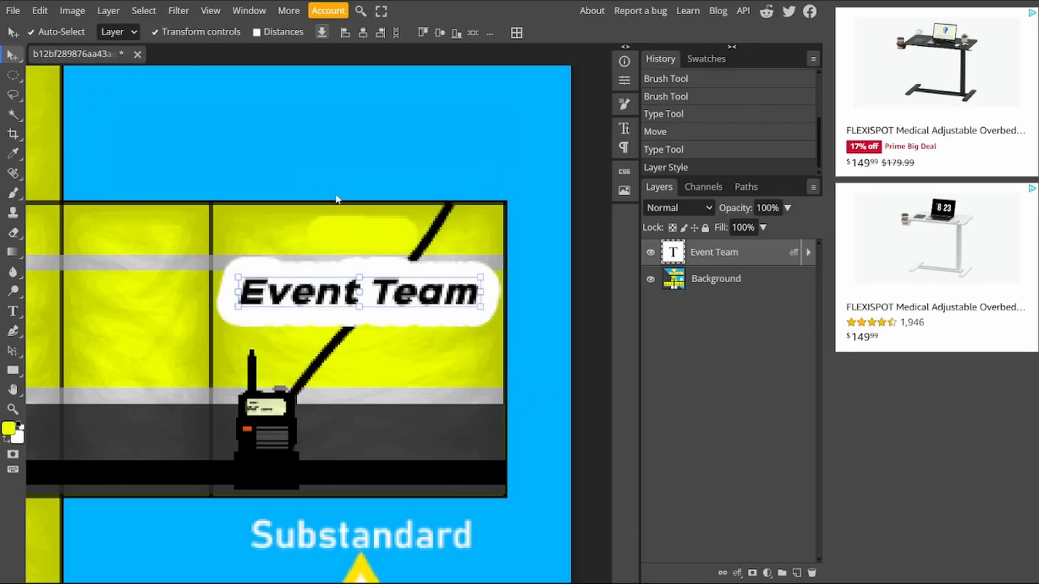
Thin the white stroke around the Event Team lettering.
click(108, 11)
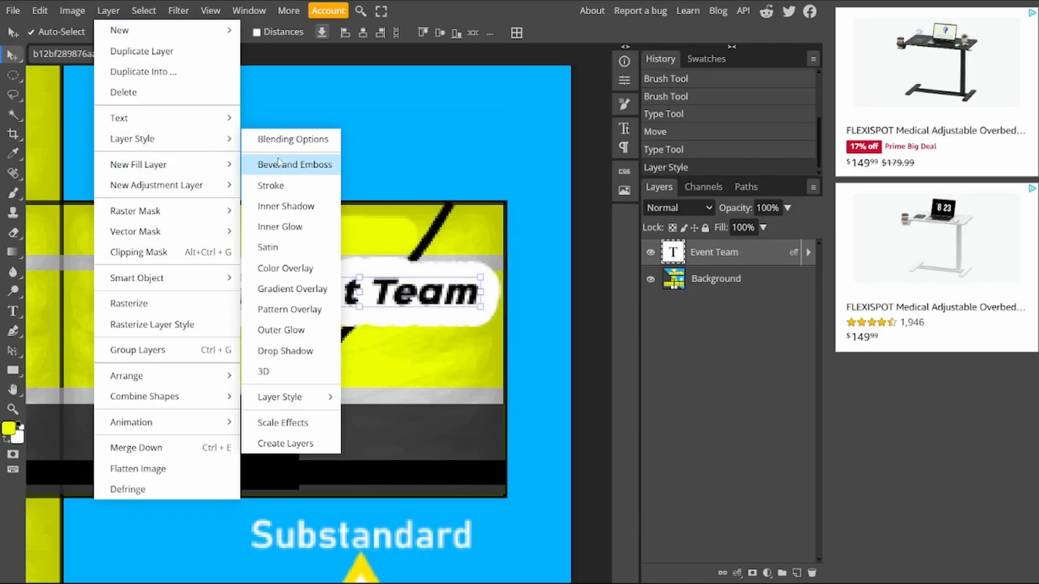
click(270, 185)
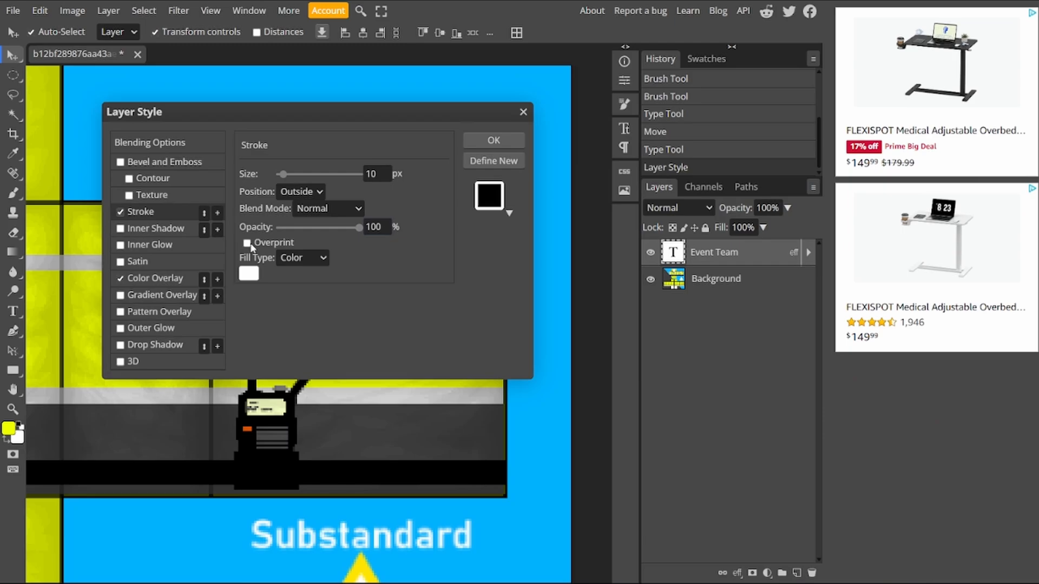
drag(283, 173, 285, 173)
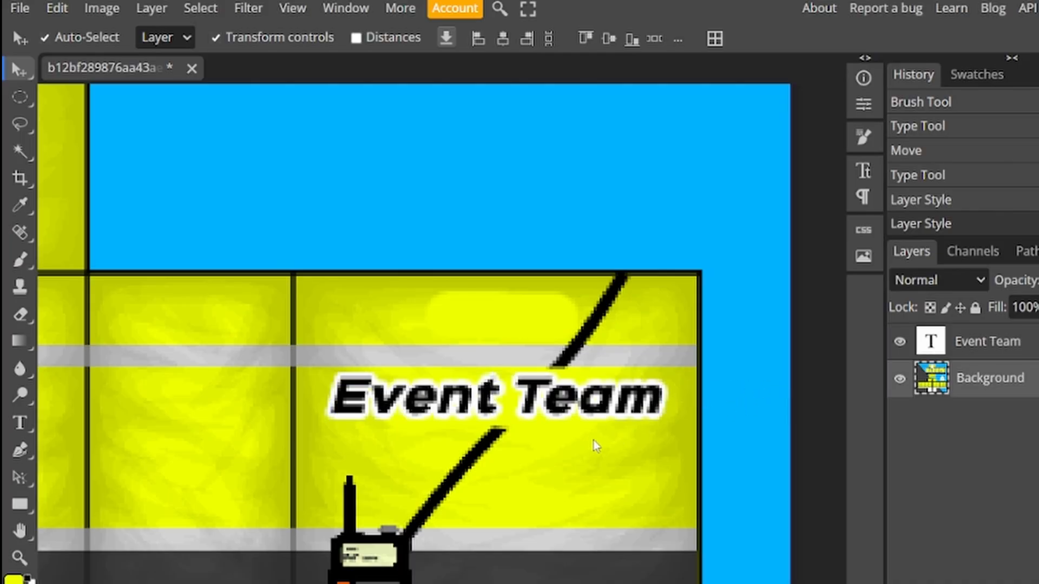
Rasterize the styled Event Team text layer into pixels.
scroll(up, 3)
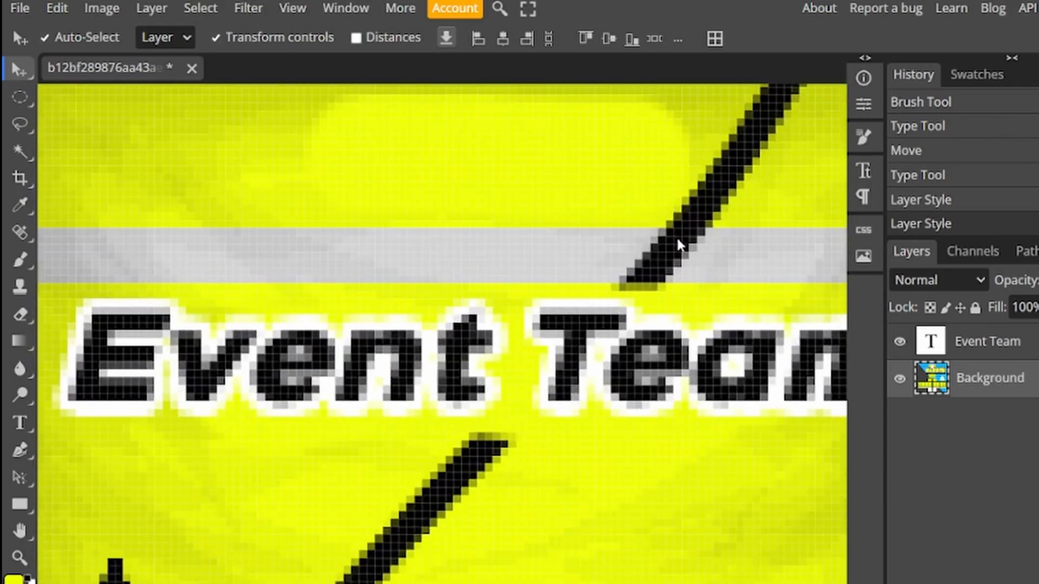
mouse_move(49, 258)
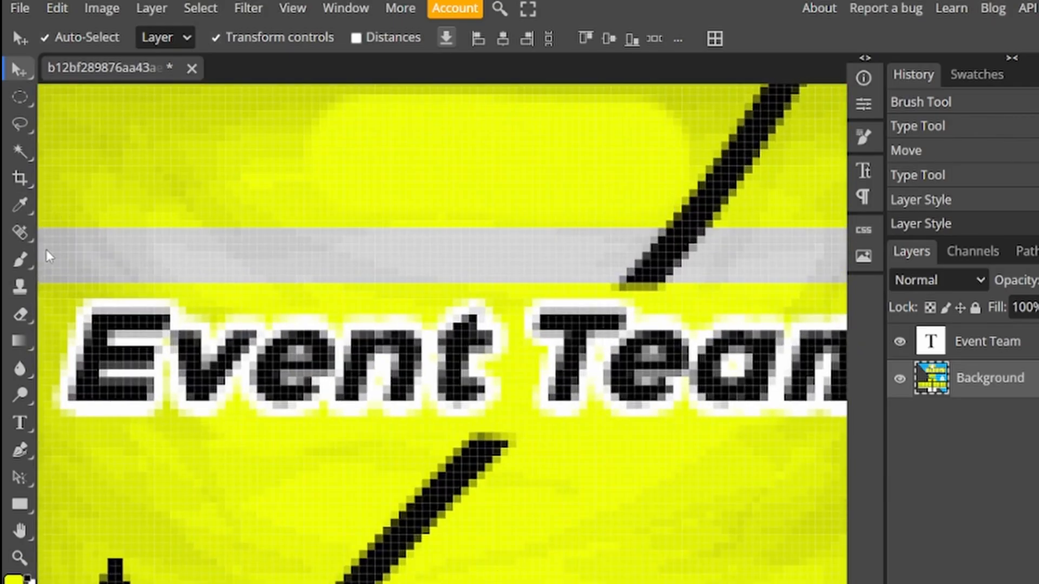
mouse_move(19, 423)
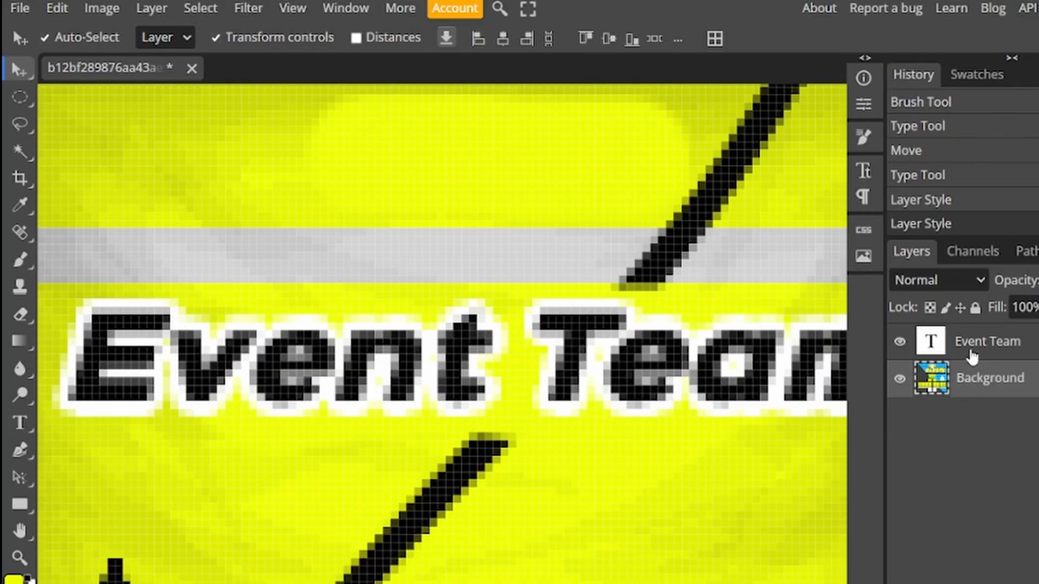
click(989, 377)
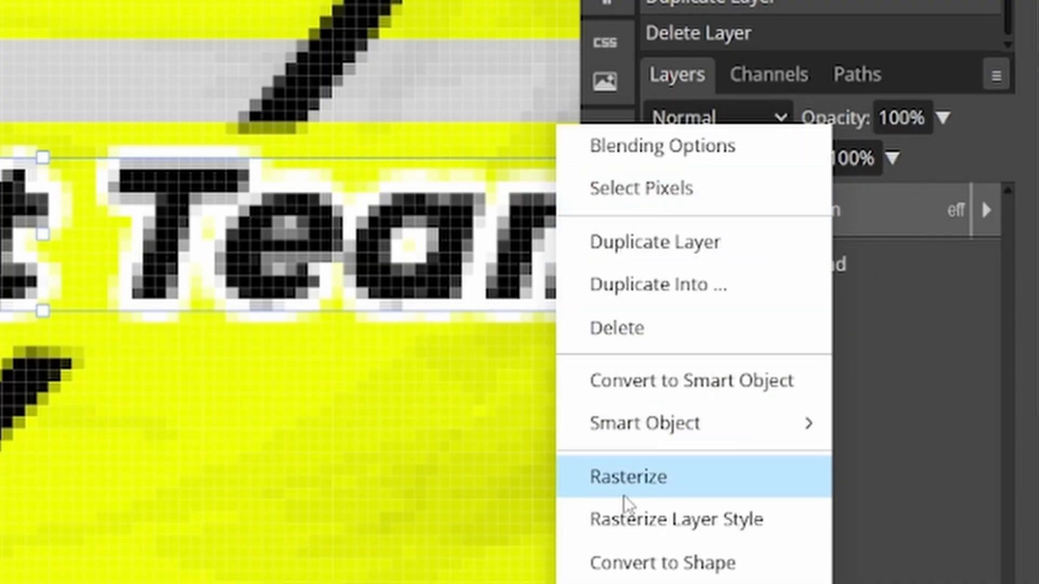
click(626, 477)
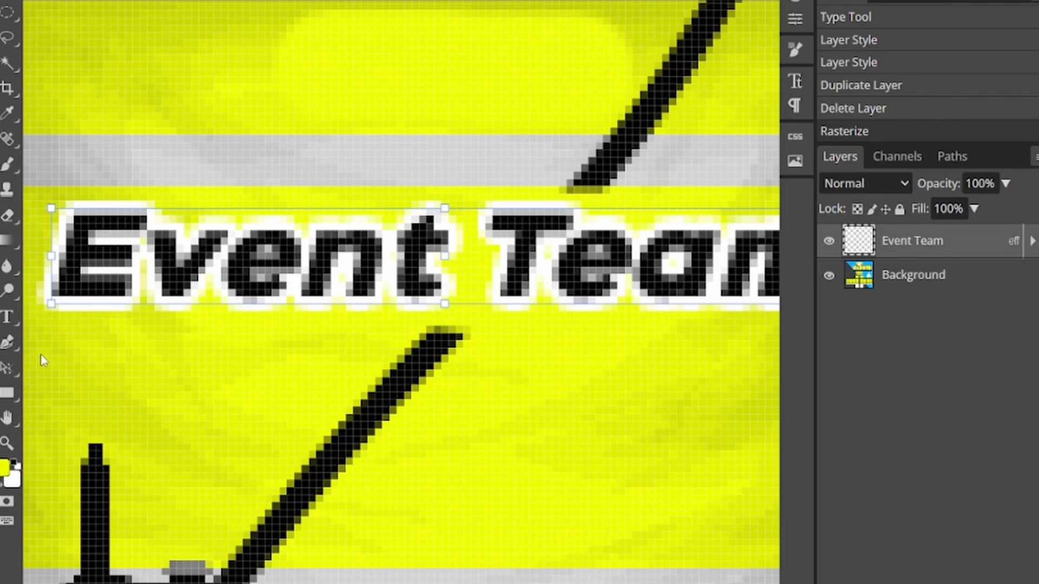
mouse_move(20, 293)
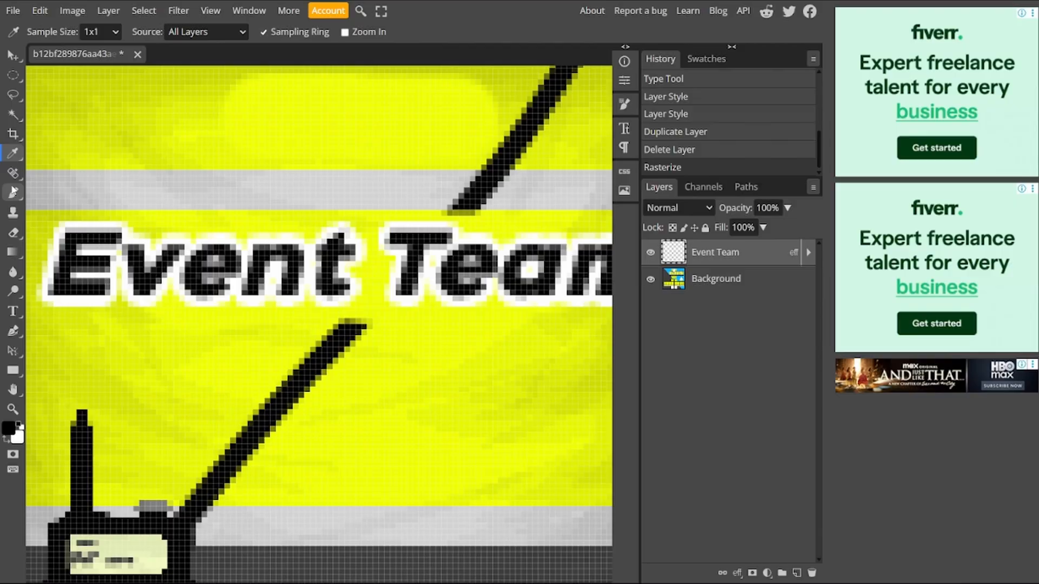
Switch the paint colour to black and confirm rasterizing for the new layer above Event Team.
click(13, 193)
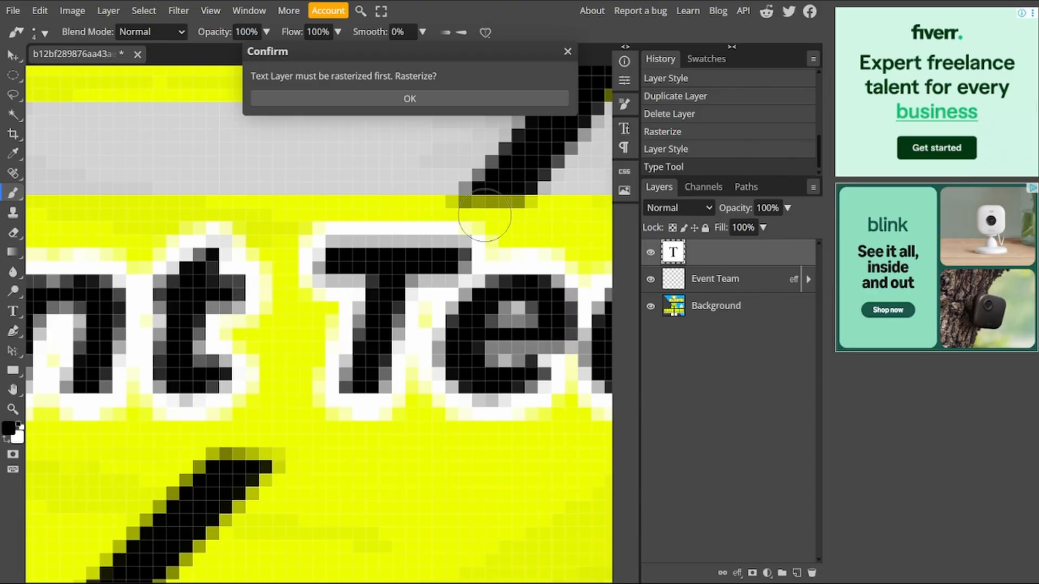
click(408, 98)
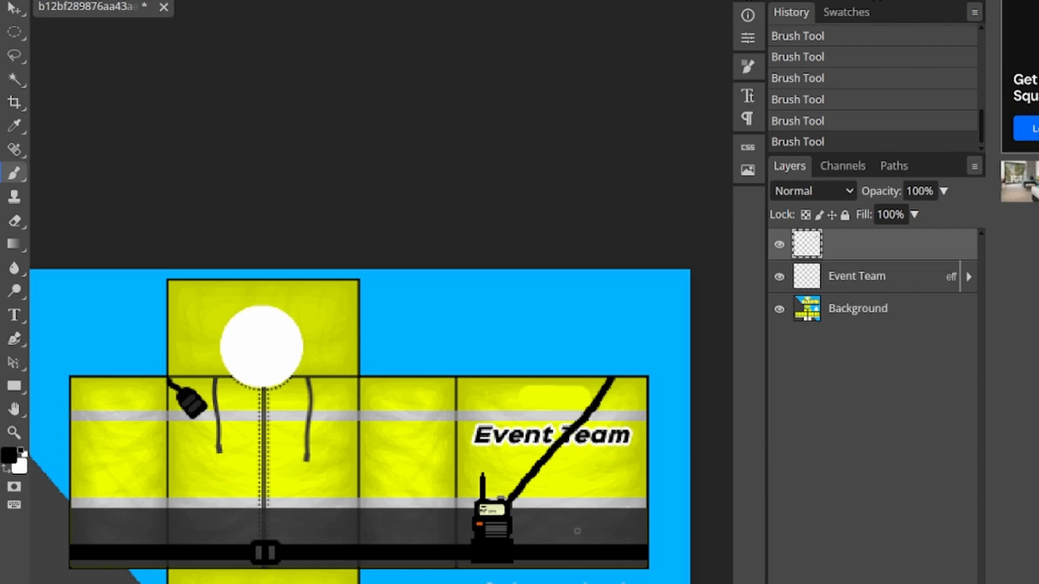
scroll(down, 3)
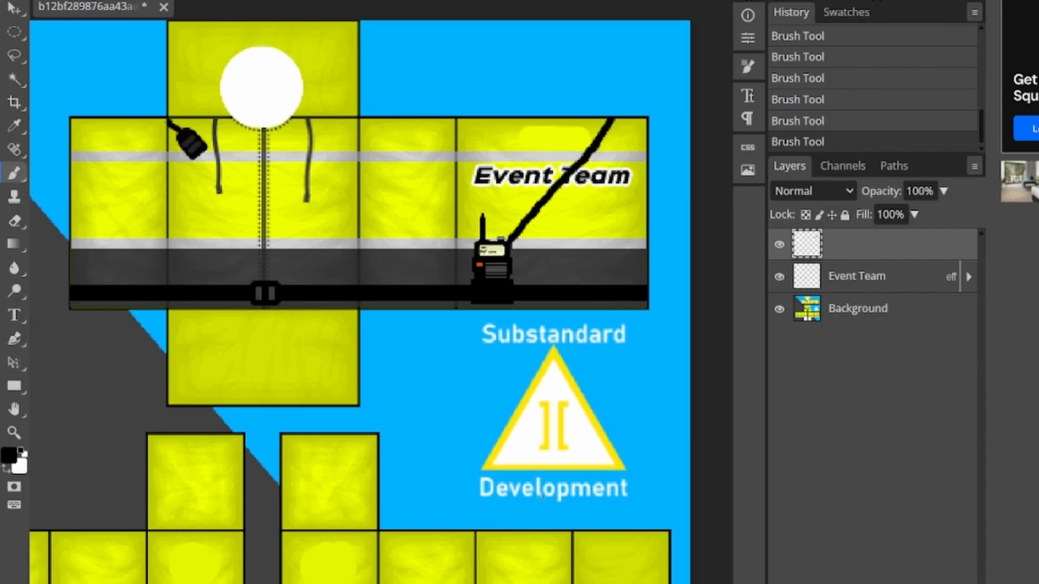
scroll(down, 3)
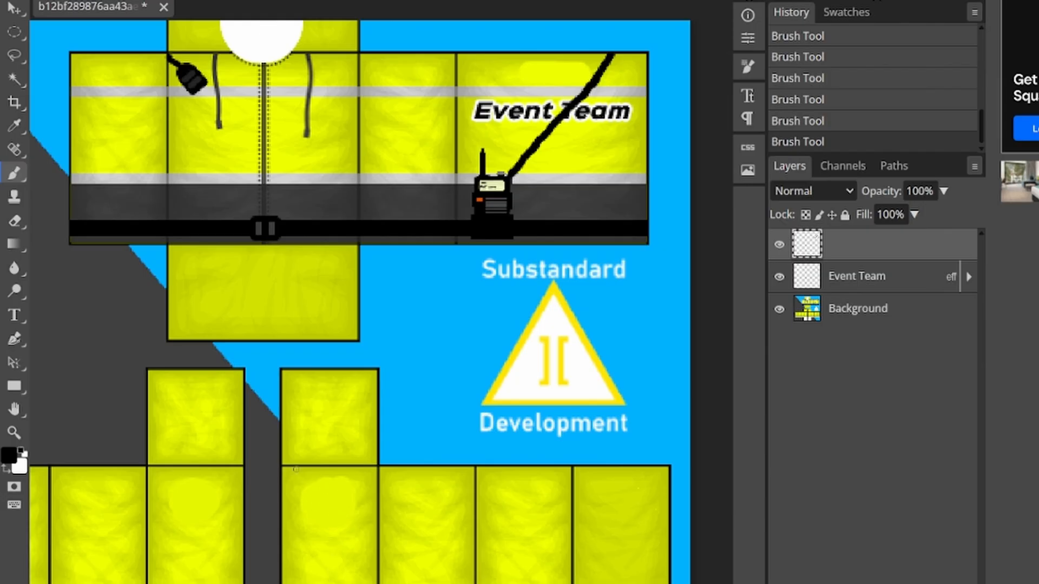
mouse_move(314, 555)
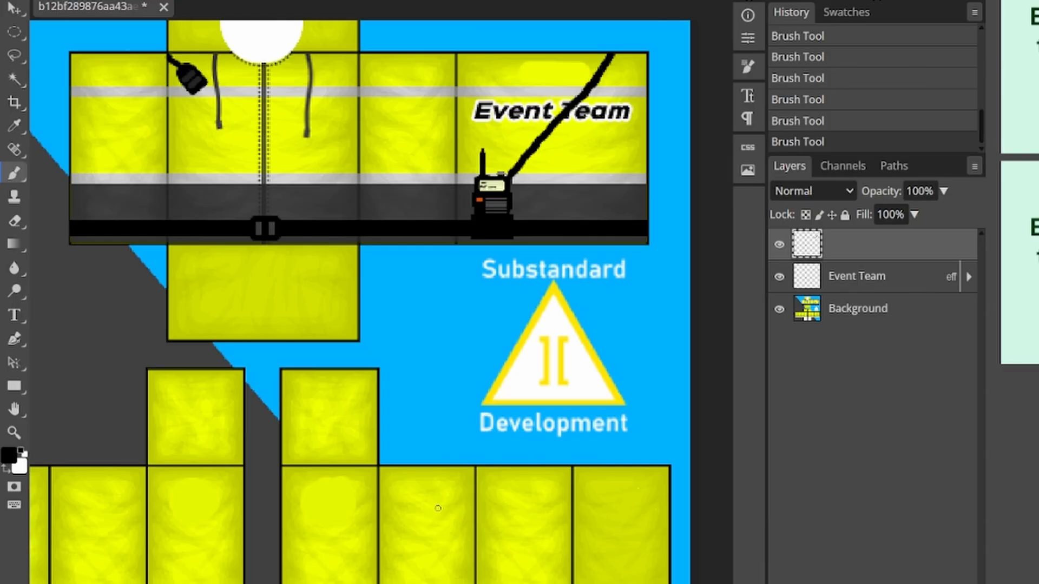
mouse_move(13, 291)
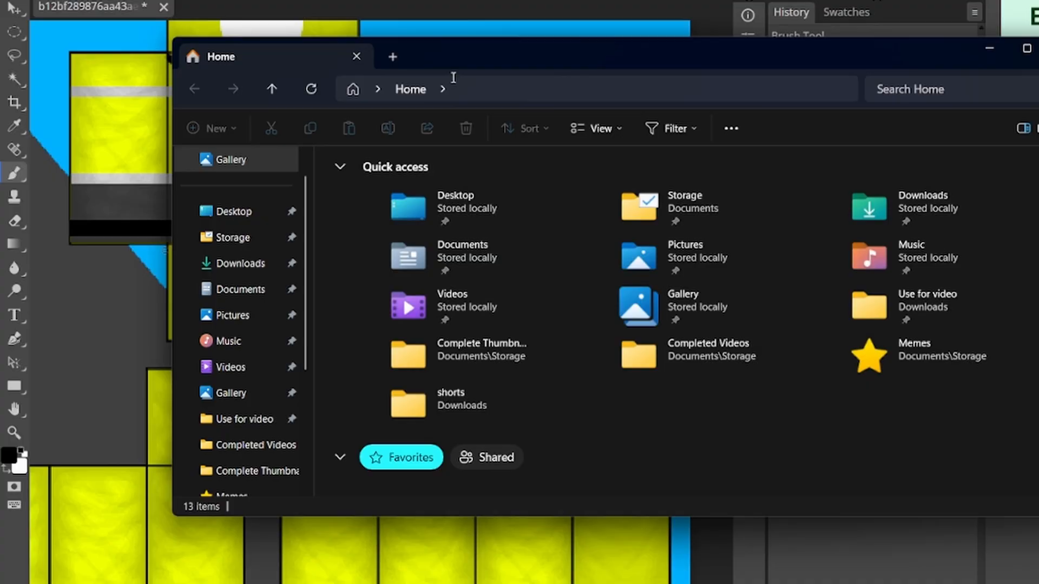
Bring in the Sydney Roleplay logo onto both sleeves and close the file browser.
click(356, 56)
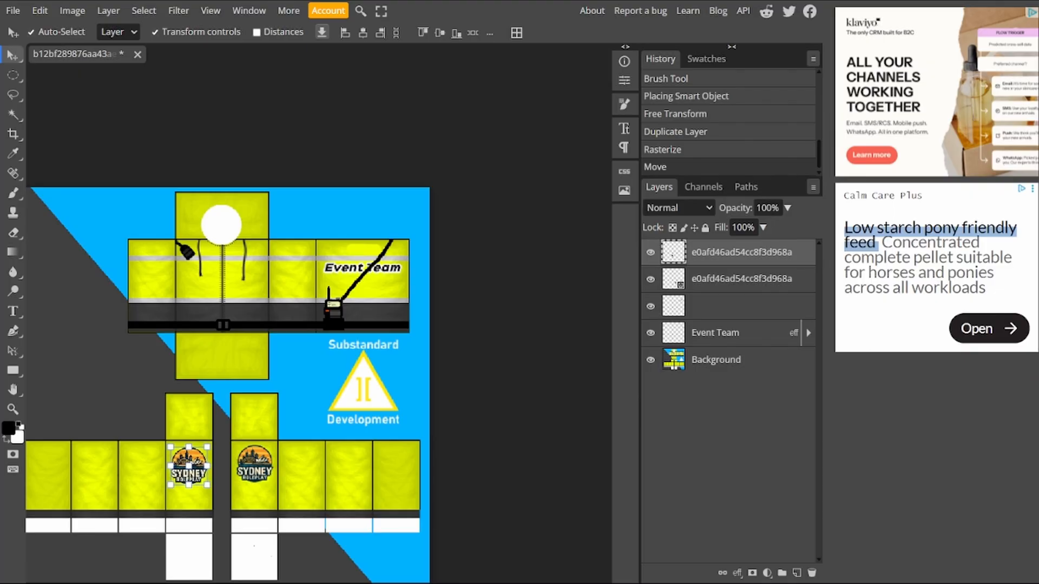
click(355, 568)
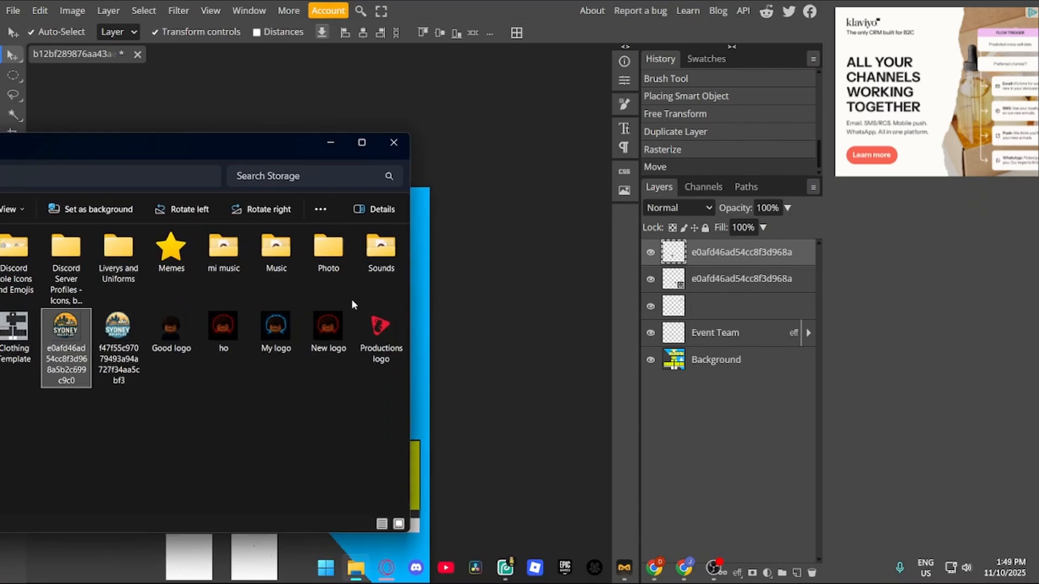
click(394, 142)
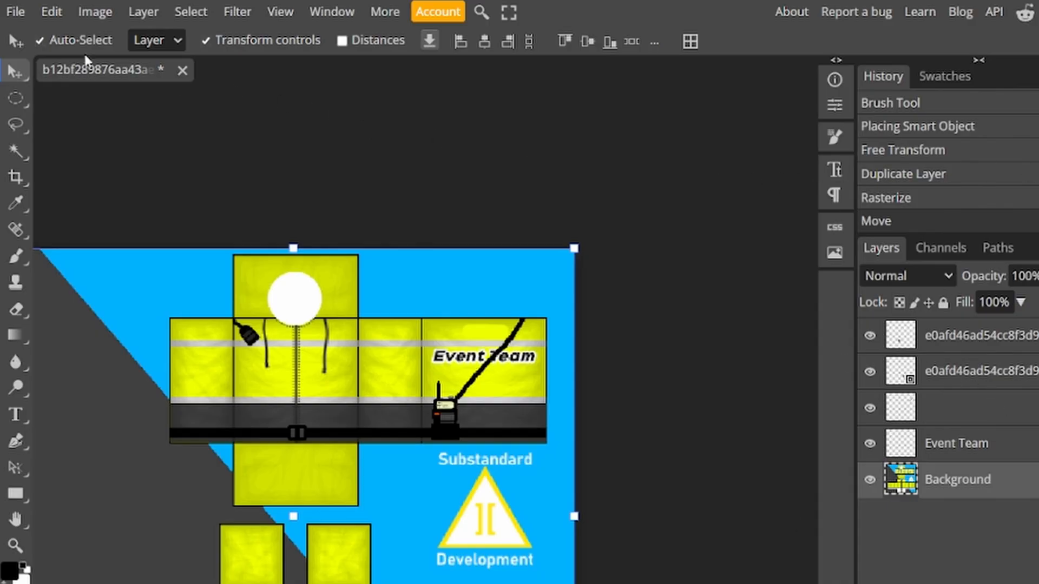
mouse_move(17, 72)
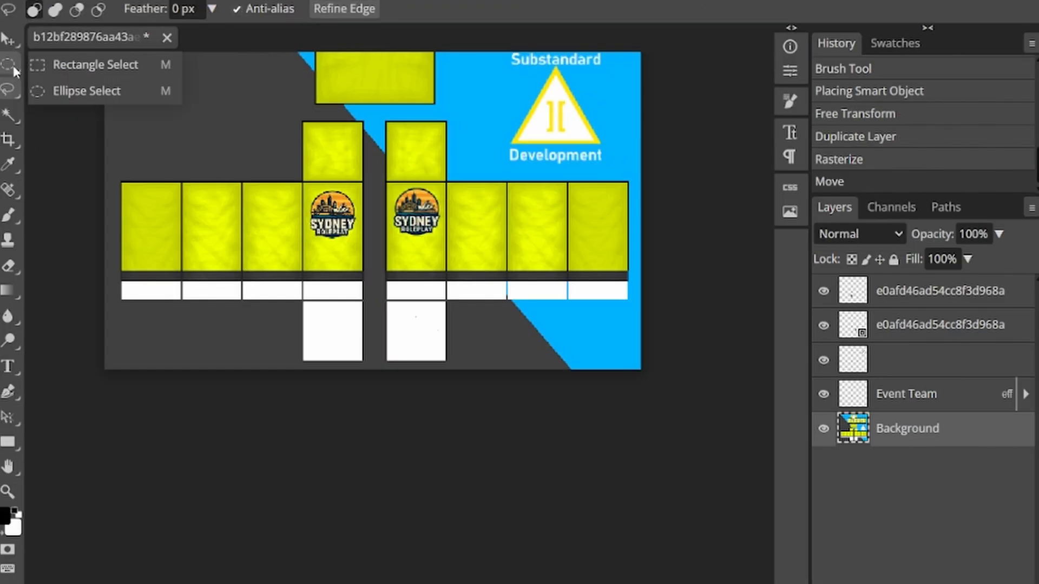
mouse_move(79, 70)
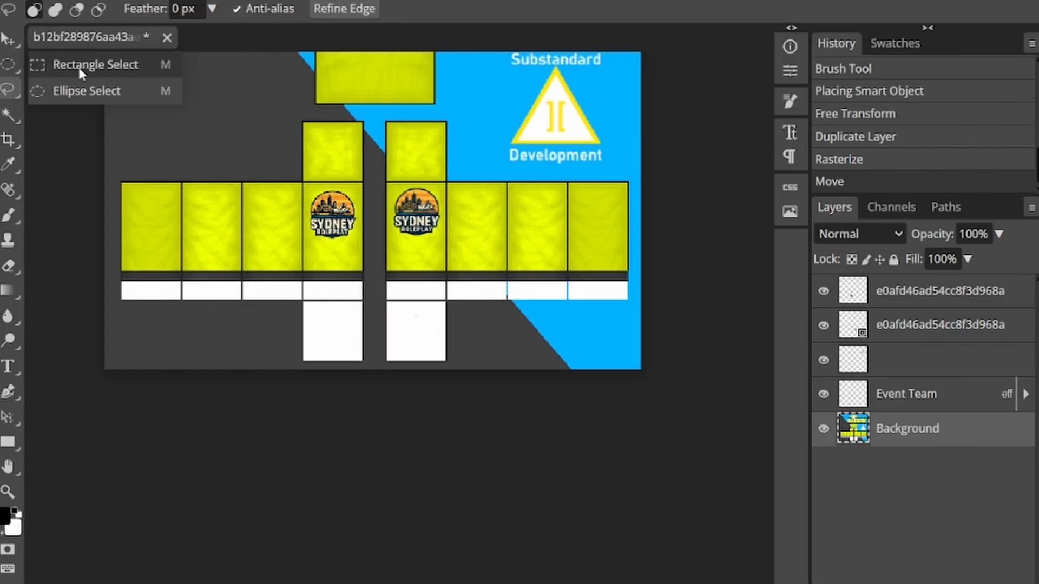
Delete the white strip along the template's bottom so it becomes transparent.
click(95, 64)
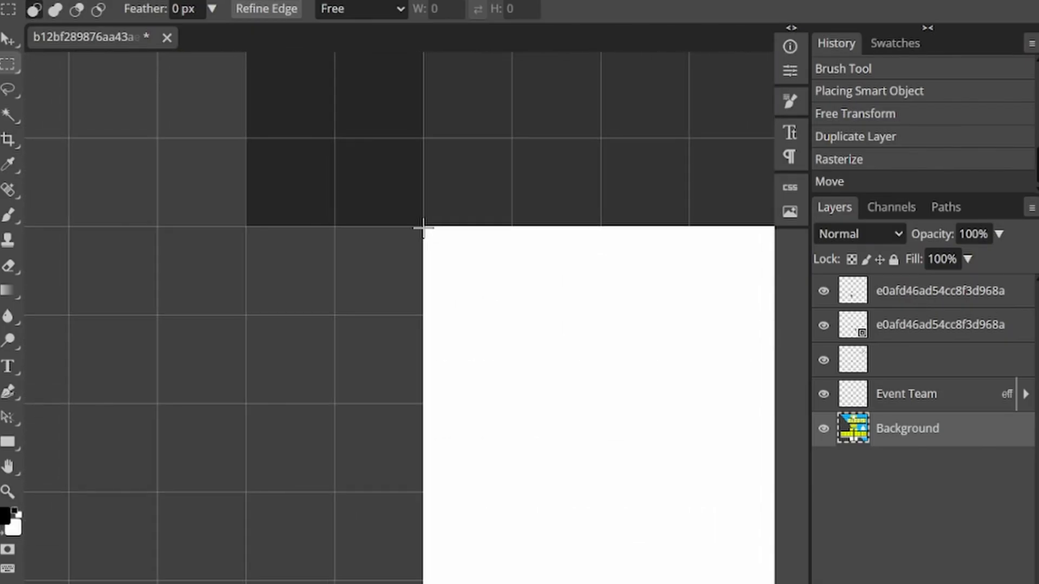
drag(423, 228, 465, 355)
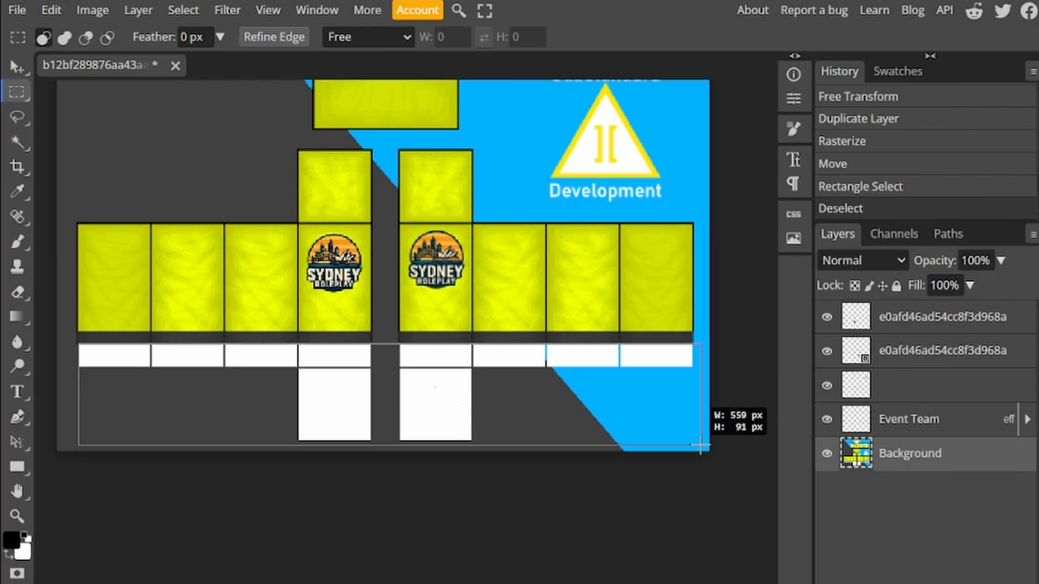
key(Delete)
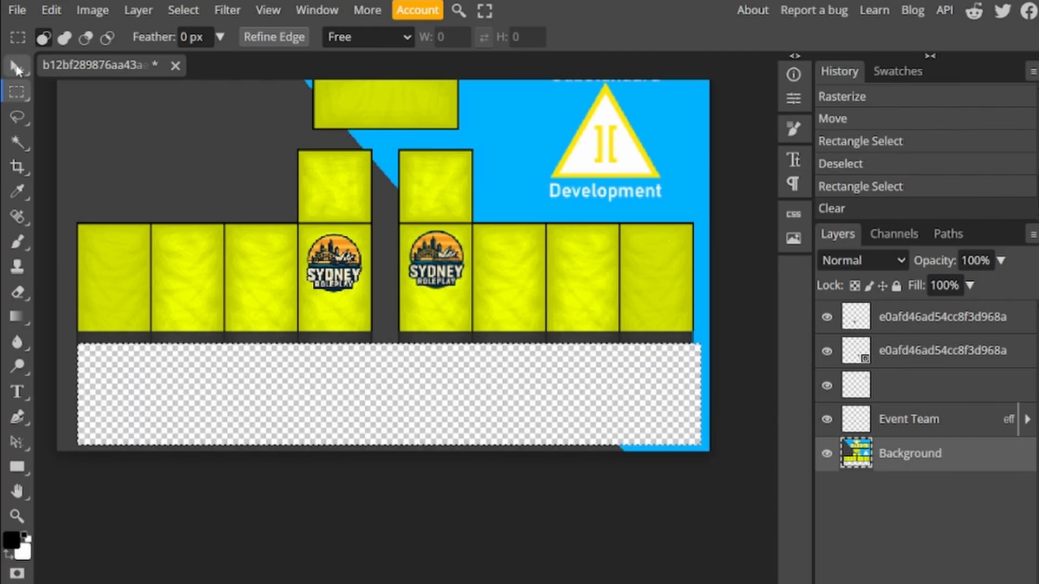
click(19, 48)
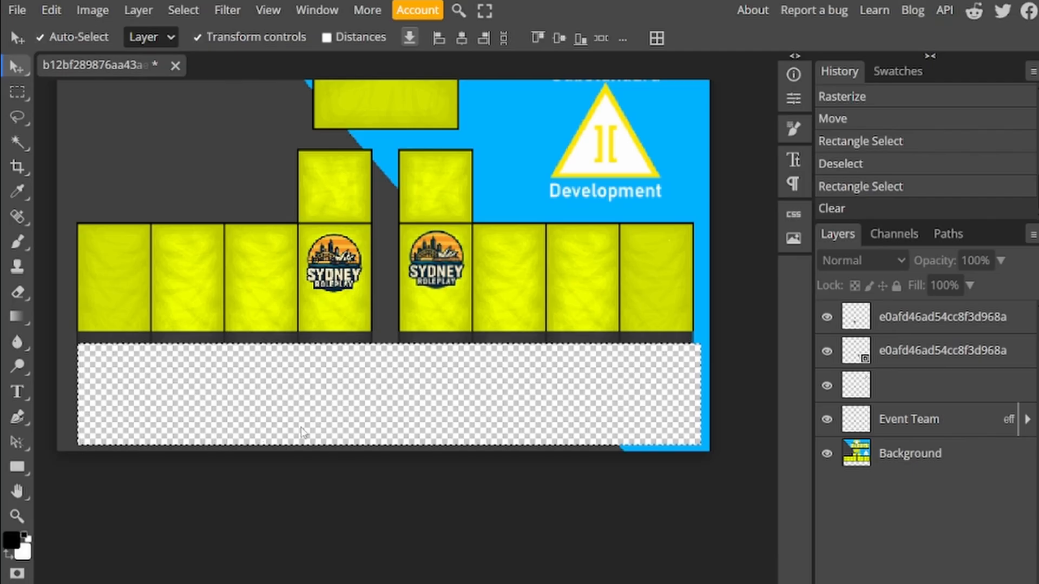
mouse_move(95, 377)
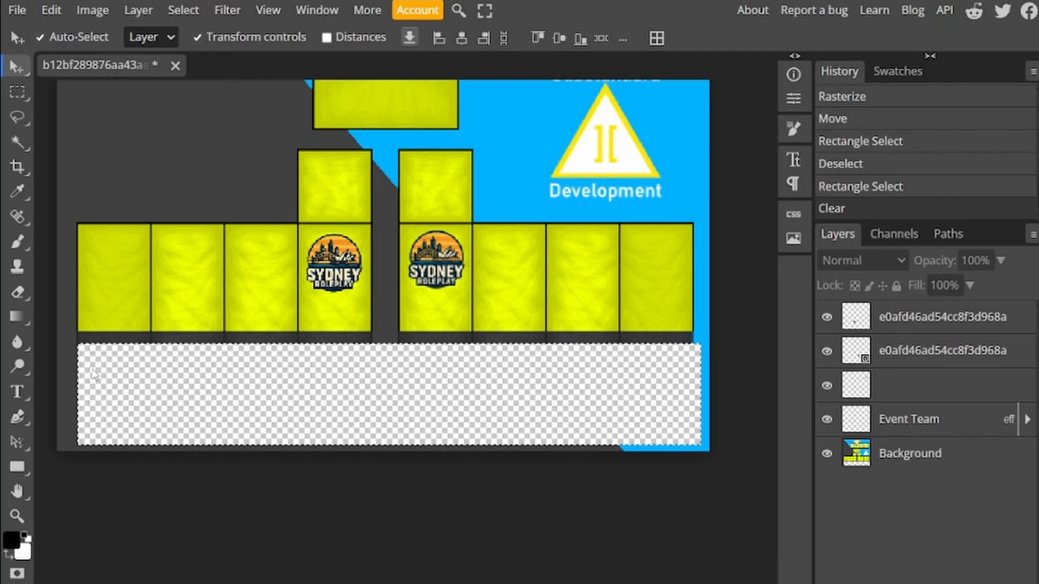
mouse_move(202, 378)
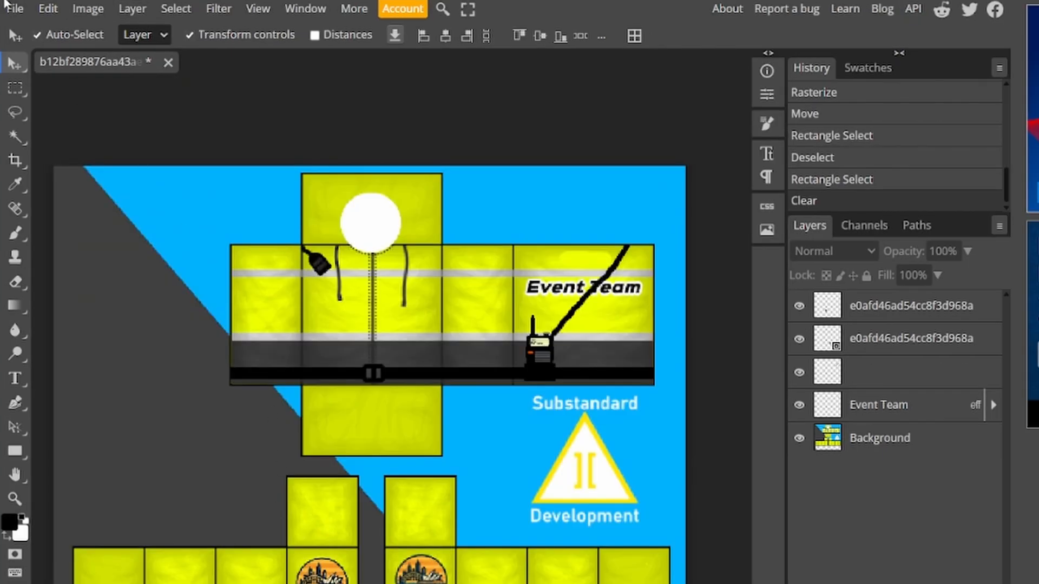
Export the finished shirt template as a PNG via File > Export as.
click(633, 35)
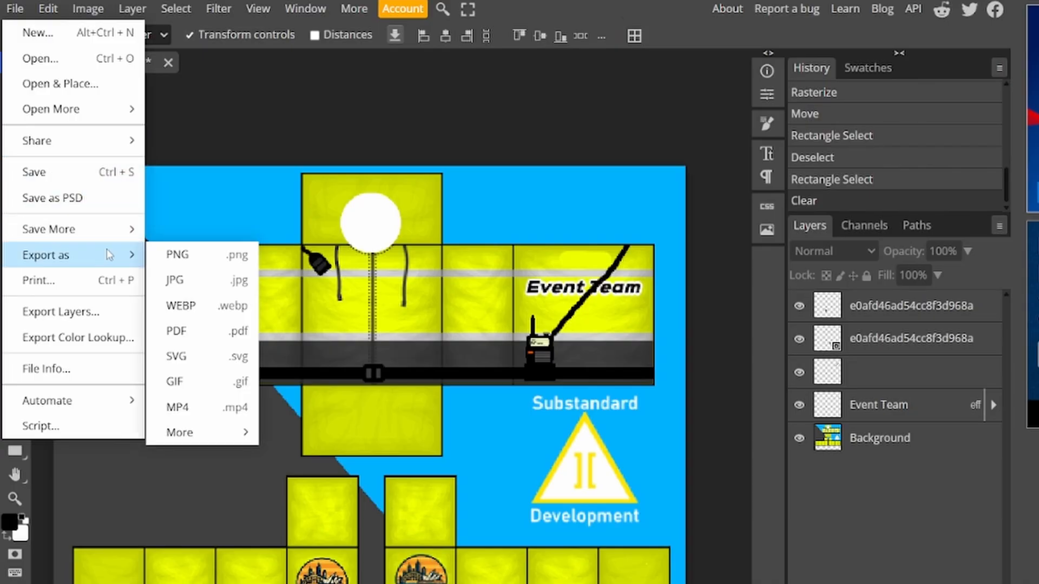
mouse_move(194, 258)
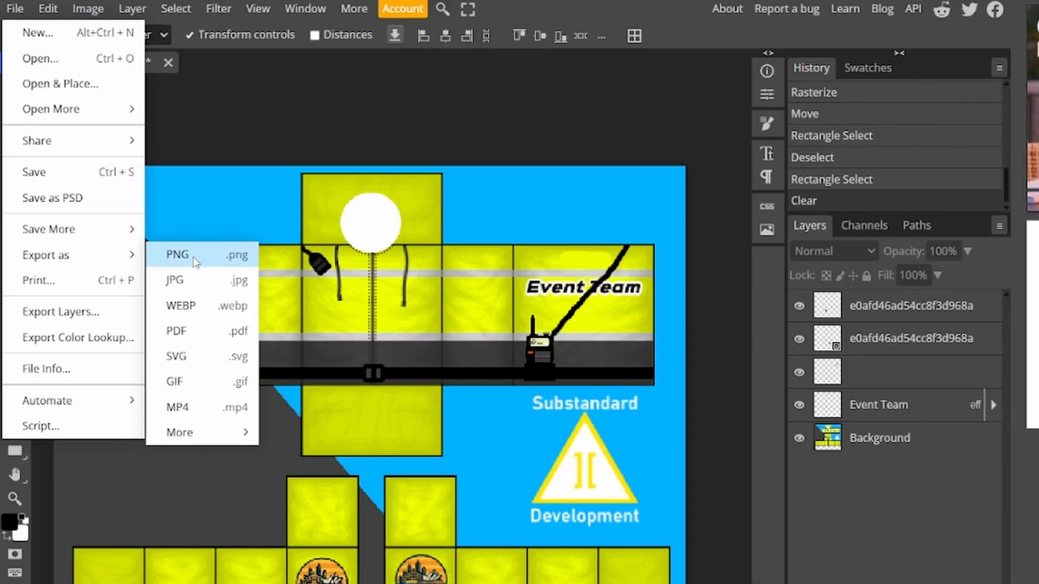
click(177, 254)
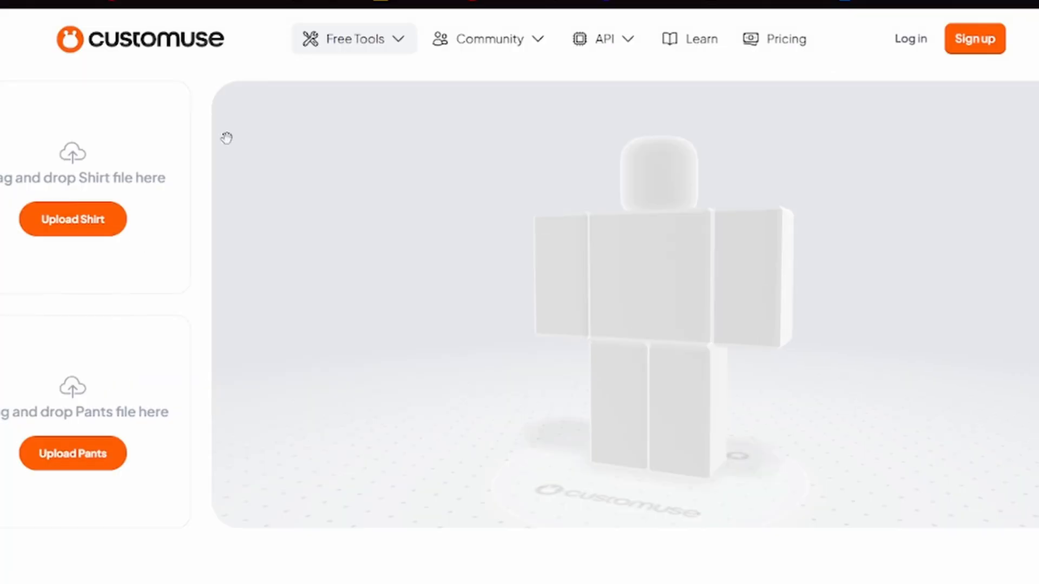
mouse_move(231, 248)
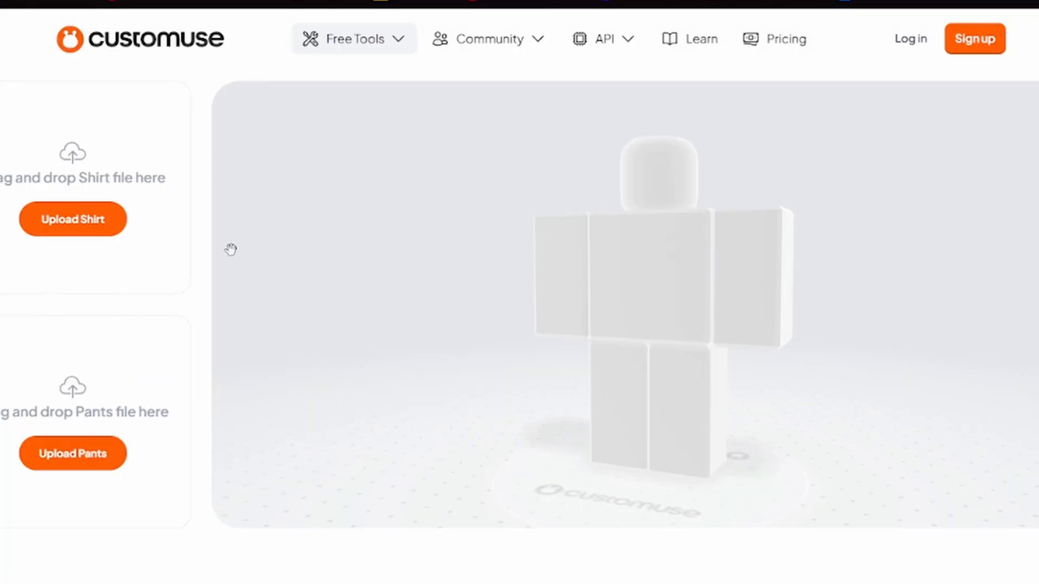
mouse_move(205, 322)
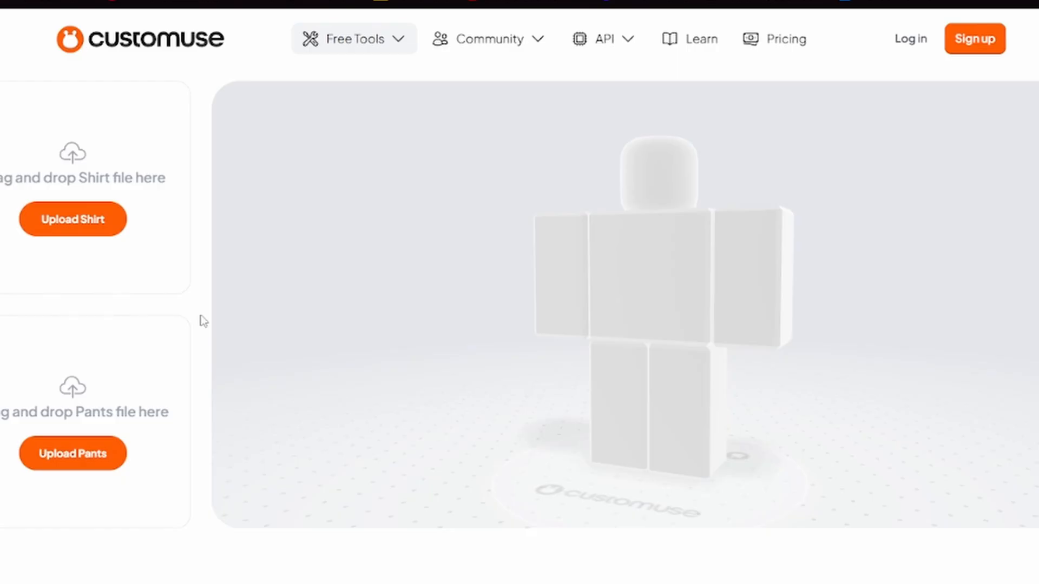
mouse_move(72, 218)
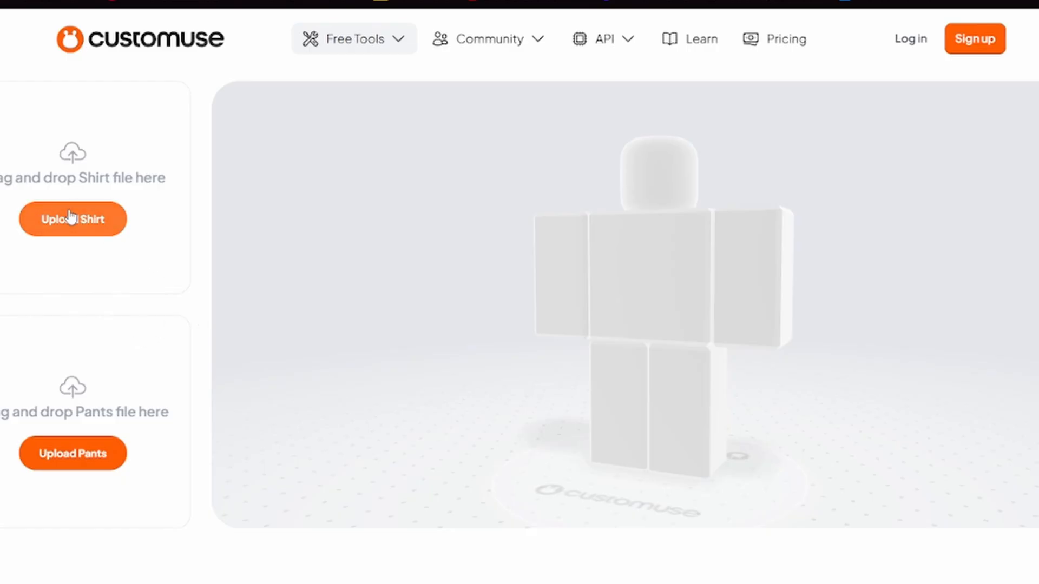
mouse_move(58, 230)
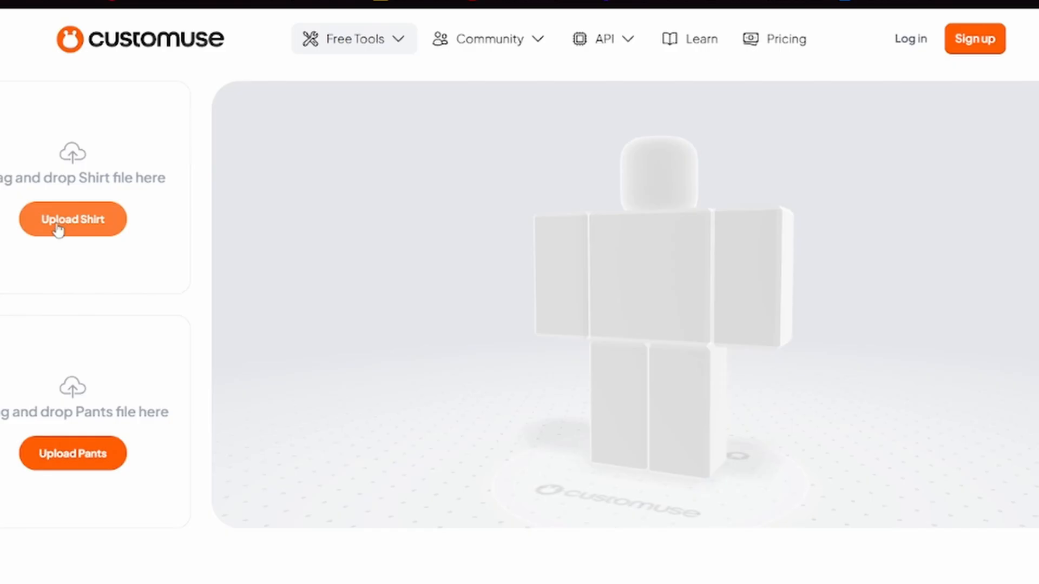
Upload the exported shirt PNG so it wraps the 3D avatar in the yellow hi-vis jacket.
click(73, 218)
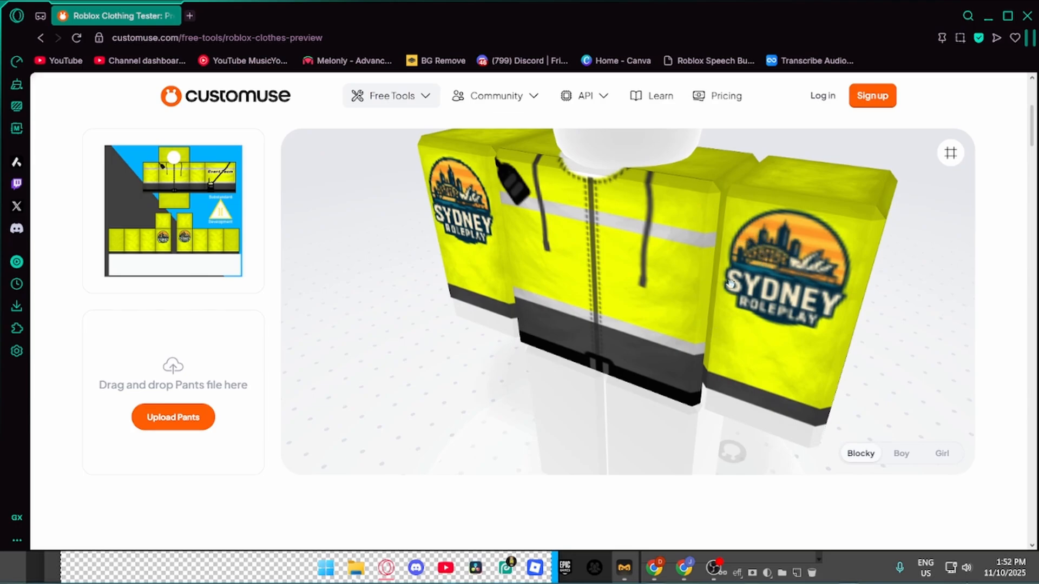
mouse_move(807, 303)
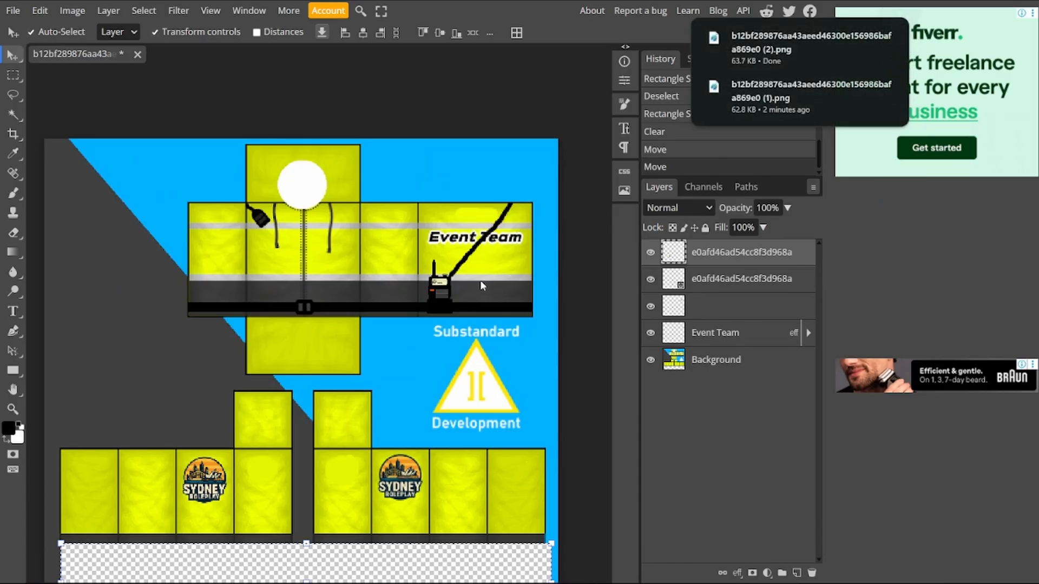
mouse_move(525, 285)
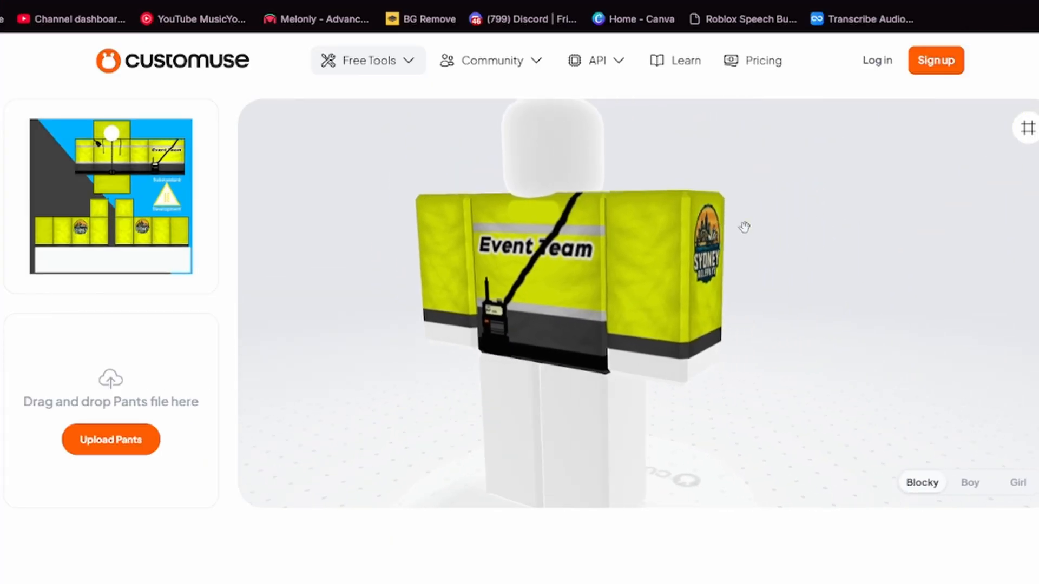
Zoom the 3D preview and check the jacket on the Girl body type.
scroll(up, 3)
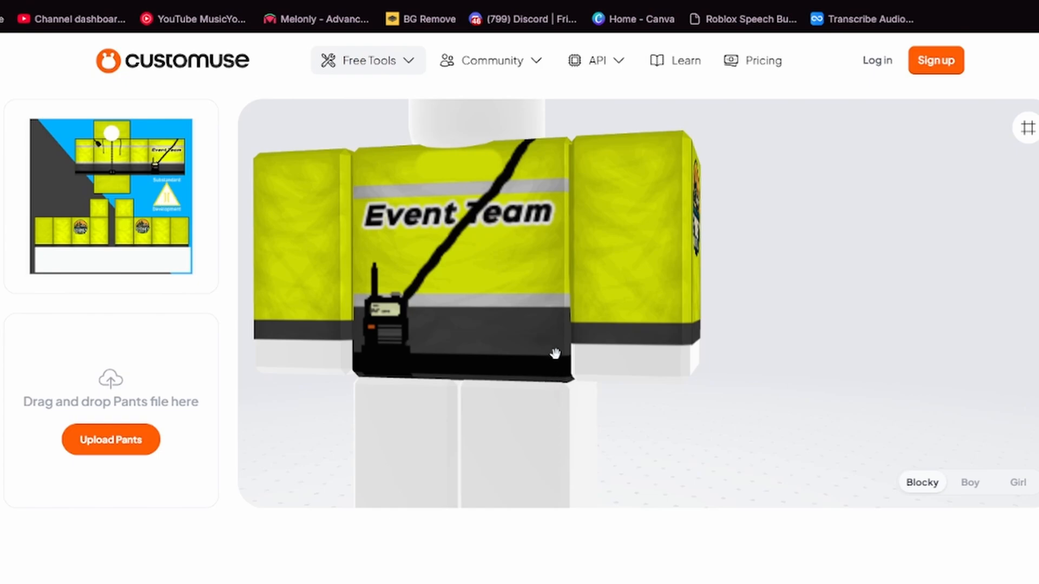
mouse_move(566, 349)
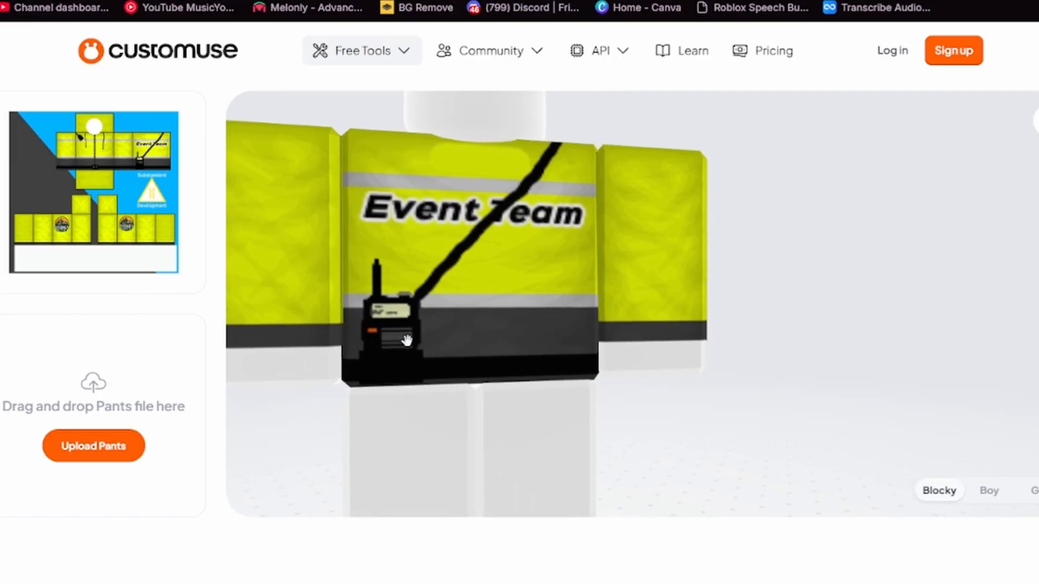
mouse_move(589, 346)
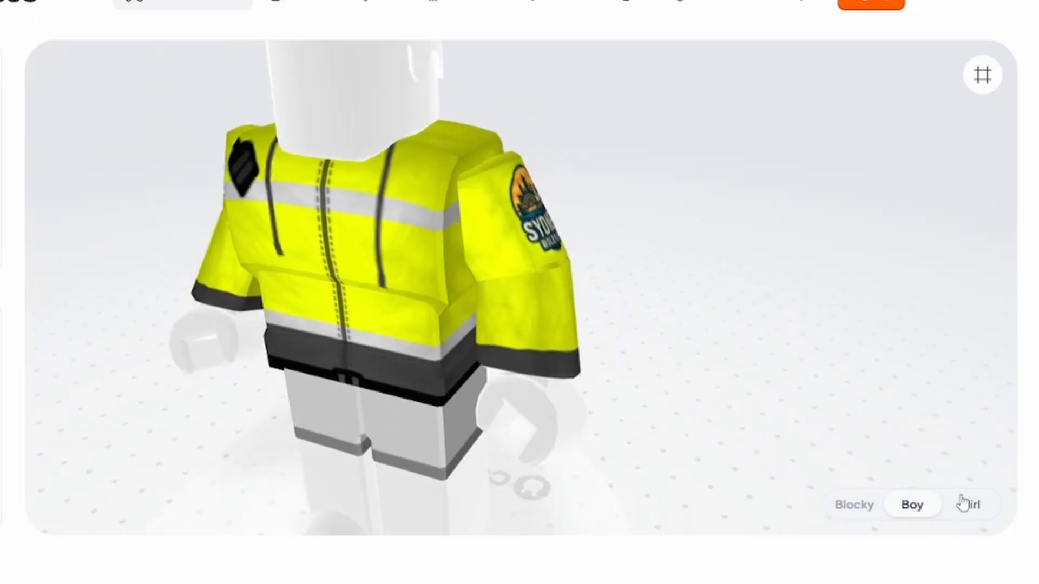
click(970, 504)
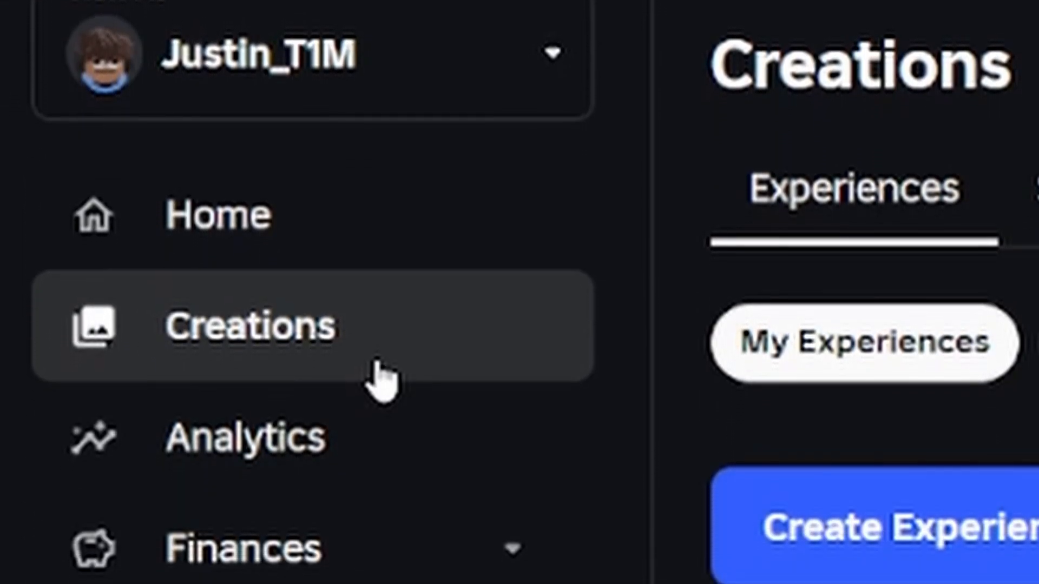
Go to Creations and scroll the Upload Asset form toward the Upload button.
click(461, 182)
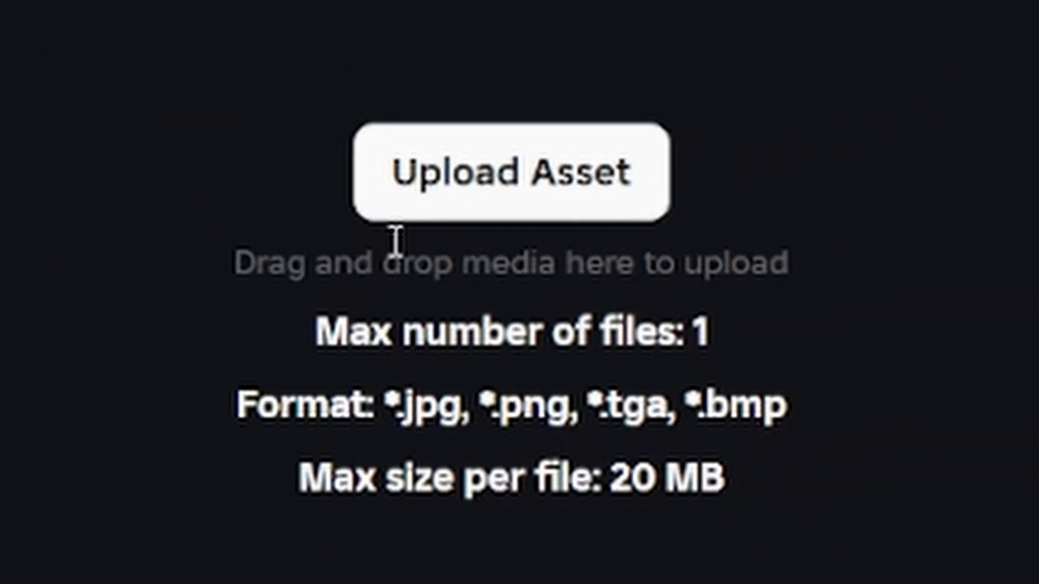
mouse_move(503, 205)
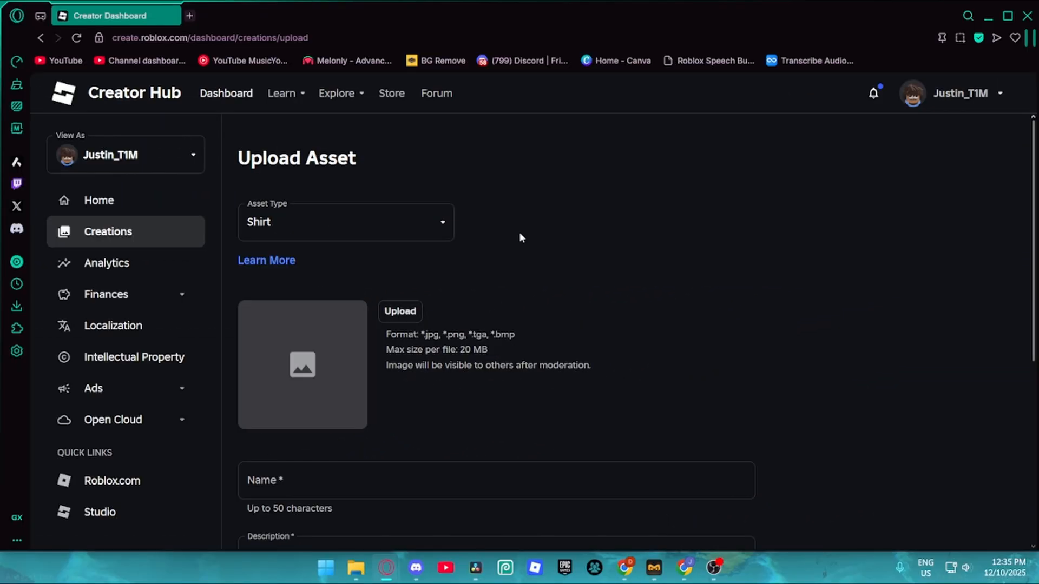
scroll(down, 3)
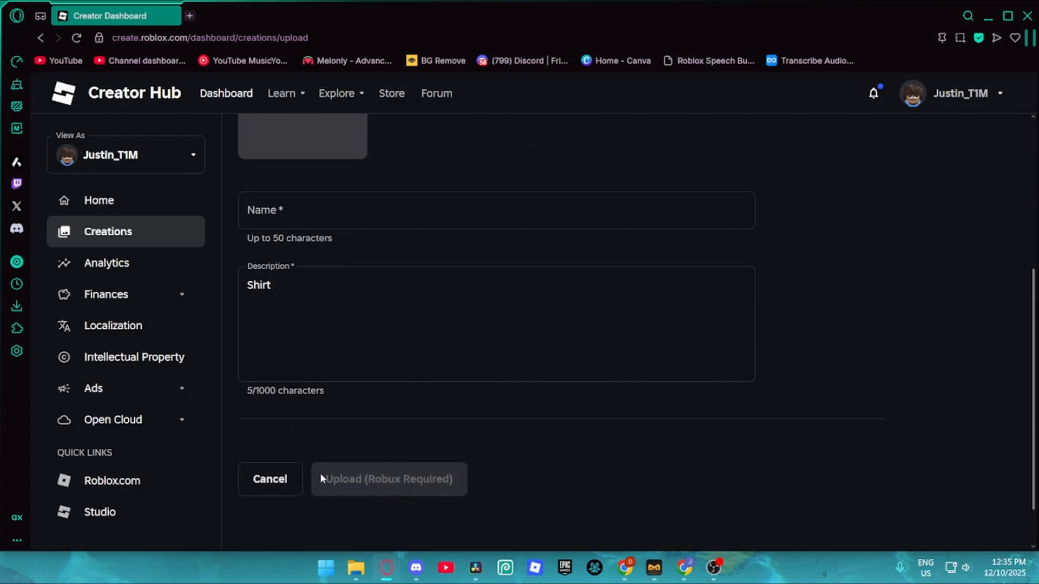
mouse_move(431, 494)
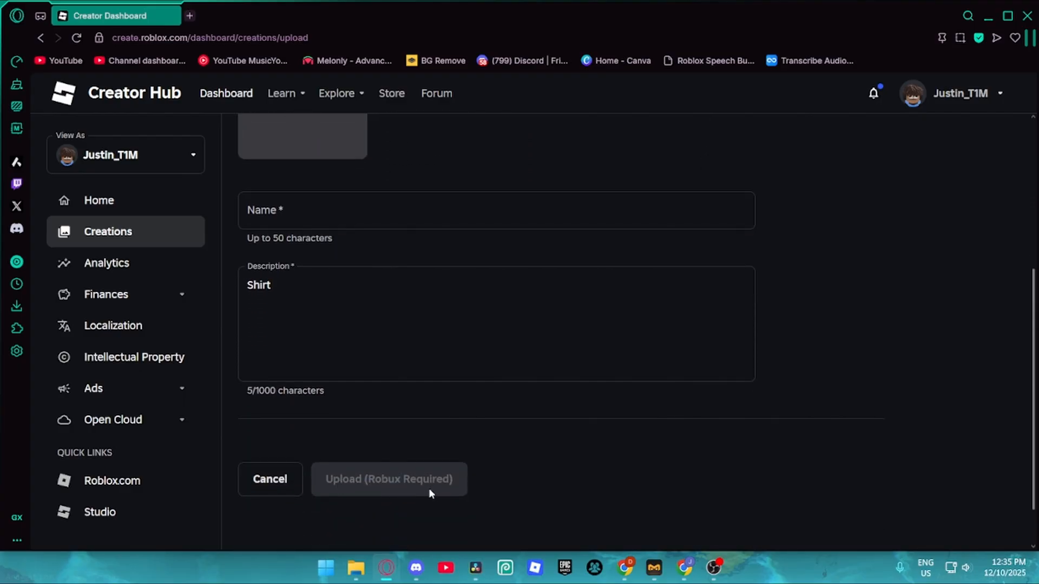